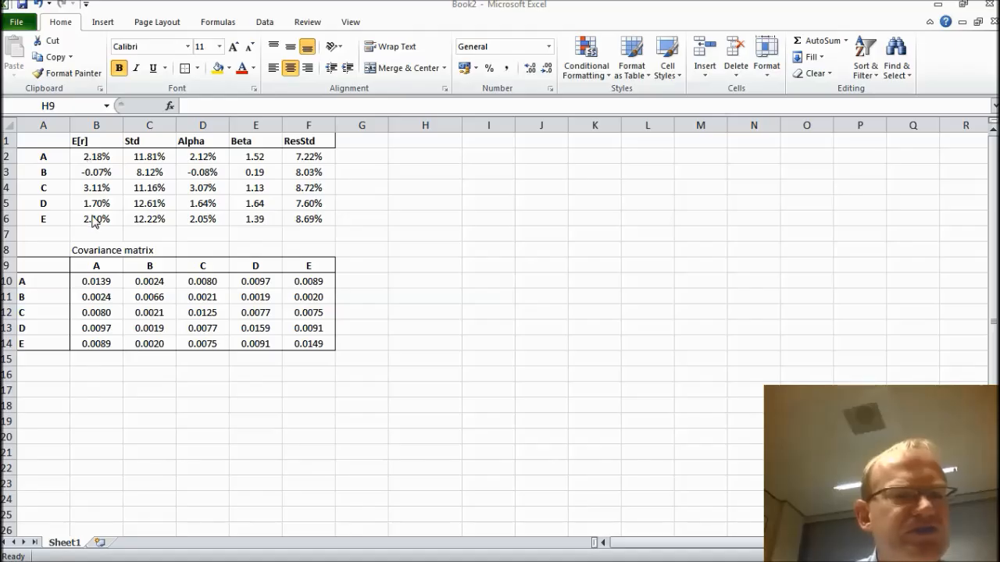
mouse_move(149, 203)
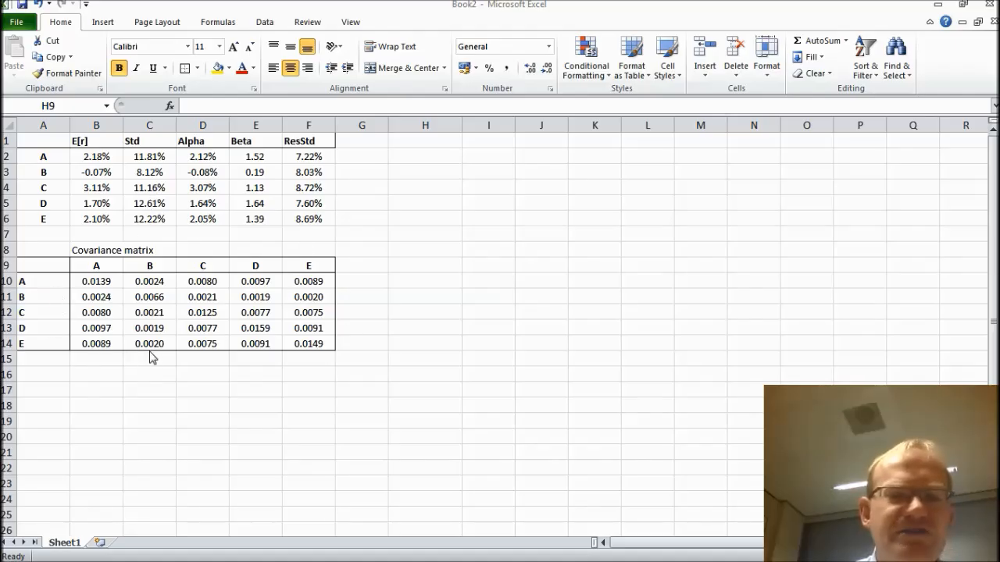
mouse_move(449, 294)
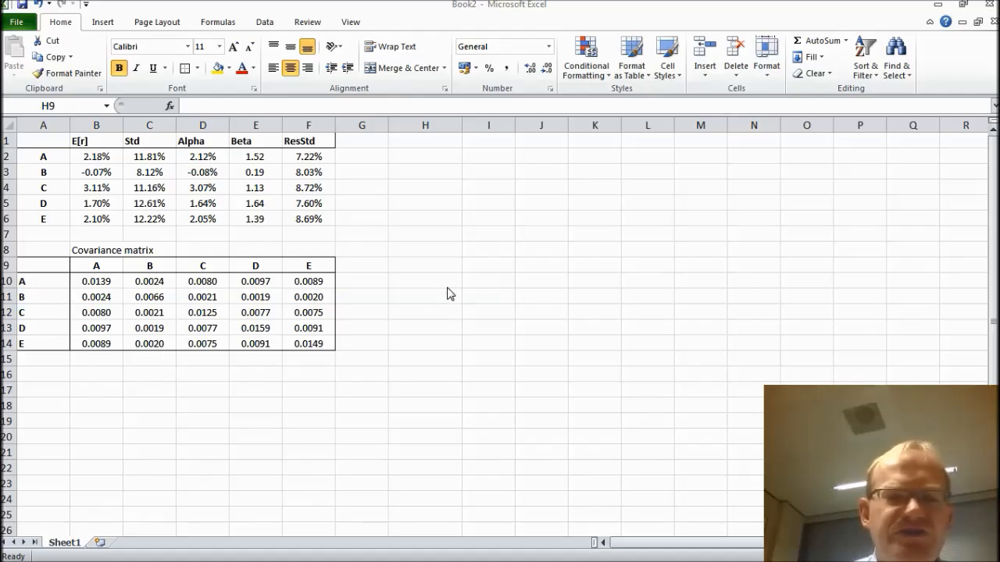
Add a Weight heading, enter 1/5 as the first weight, and reset its format to General
click(425, 264)
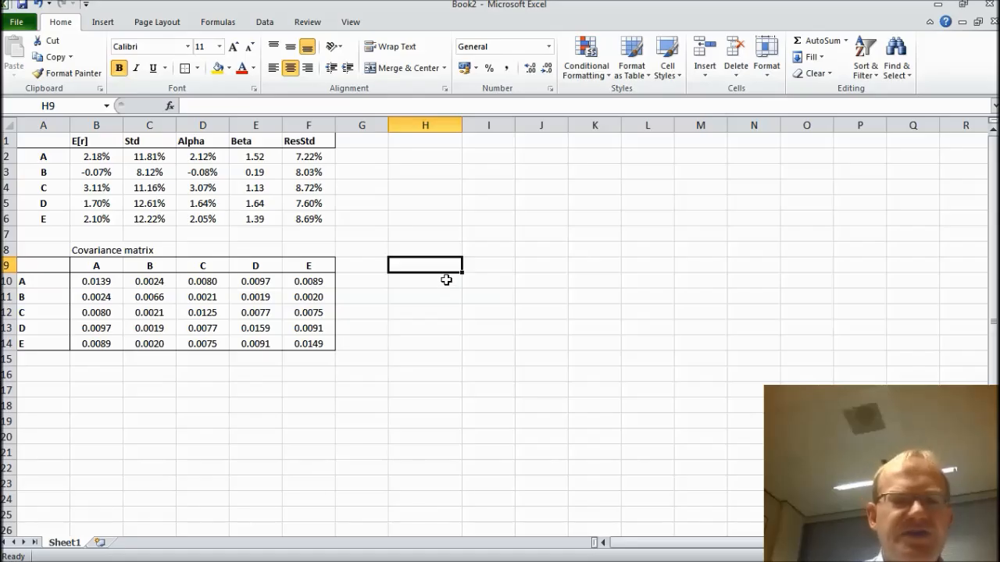
text(WEig)
click(425, 281)
text(A)
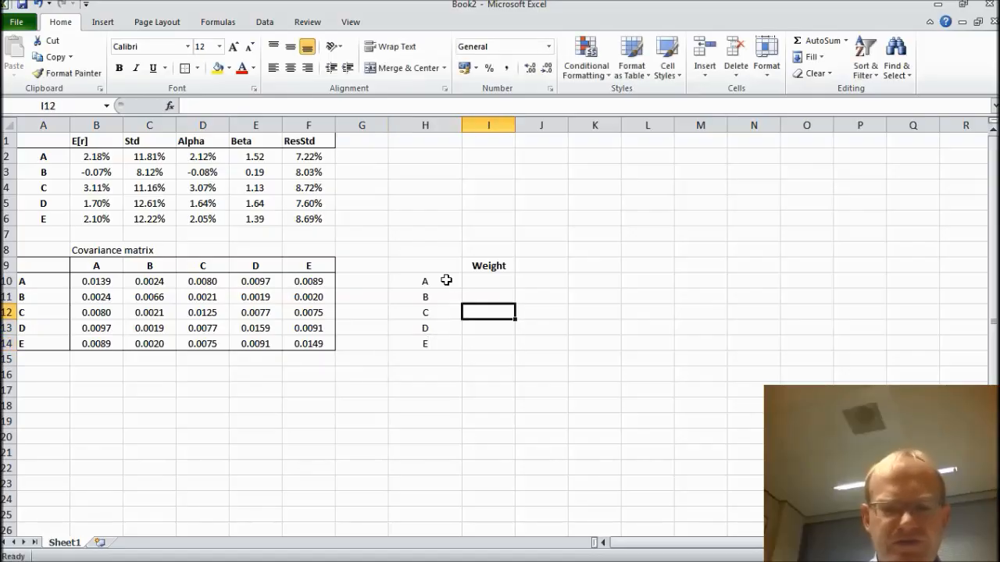
text(1/5)
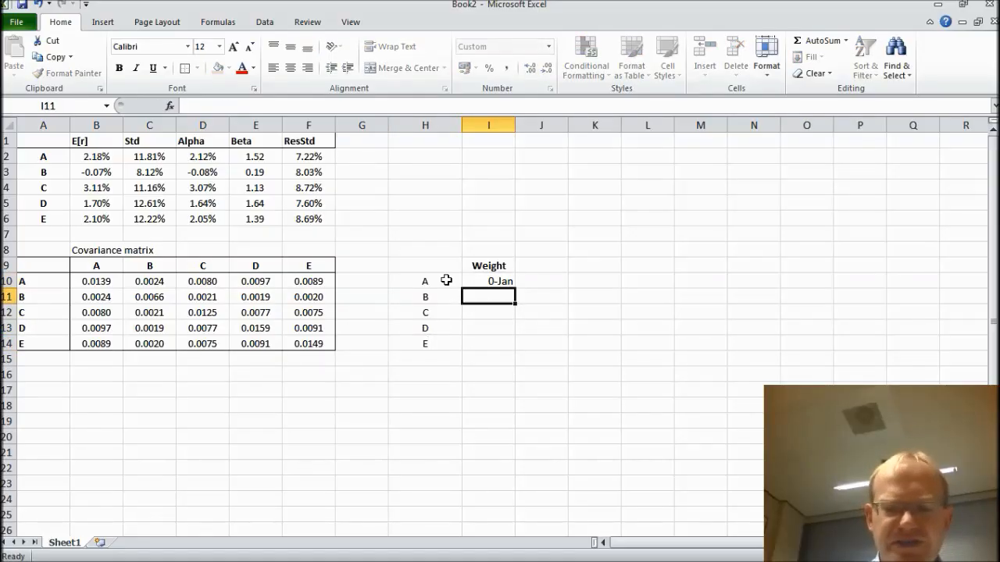
click(488, 281)
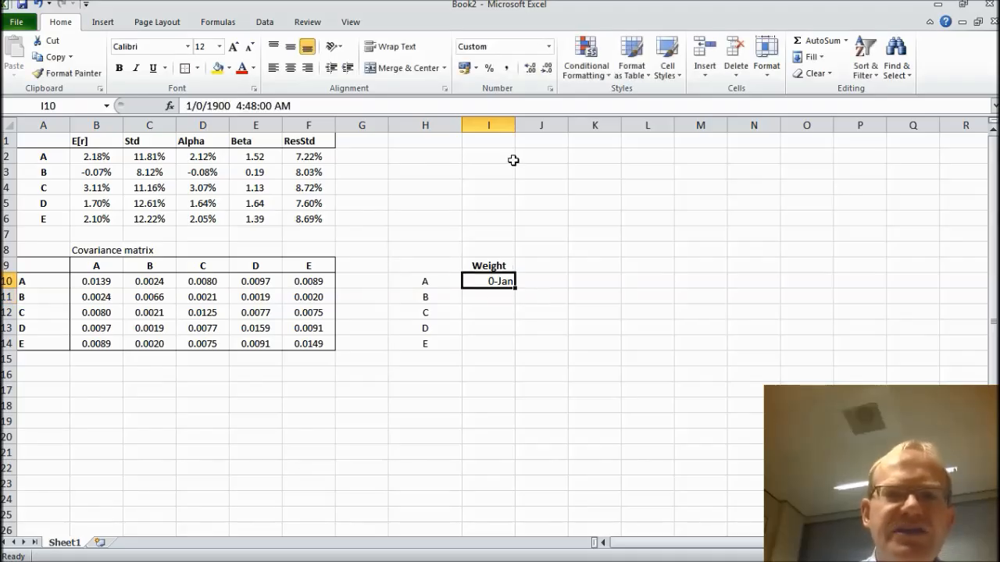
mouse_move(551, 87)
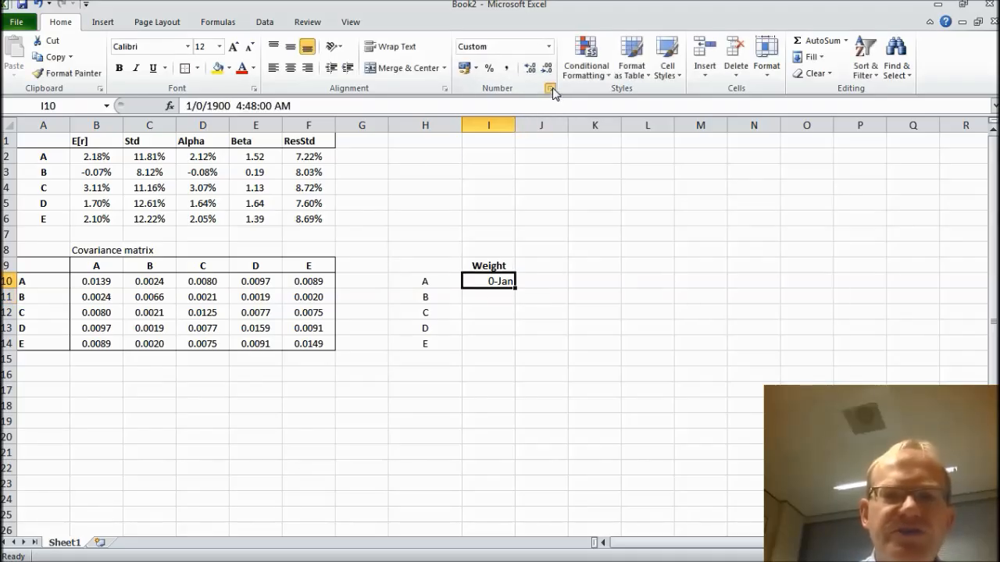
click(552, 87)
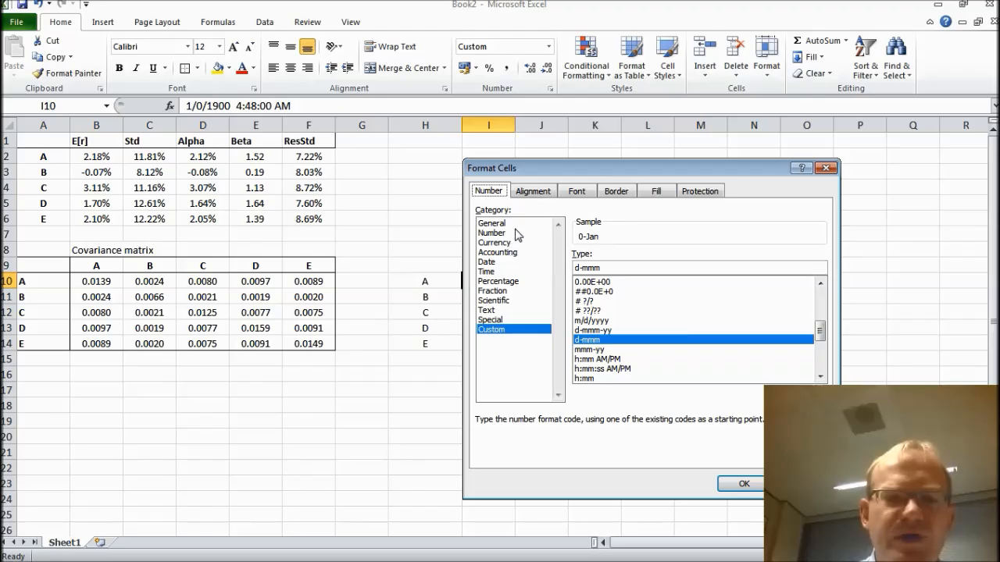
click(742, 482)
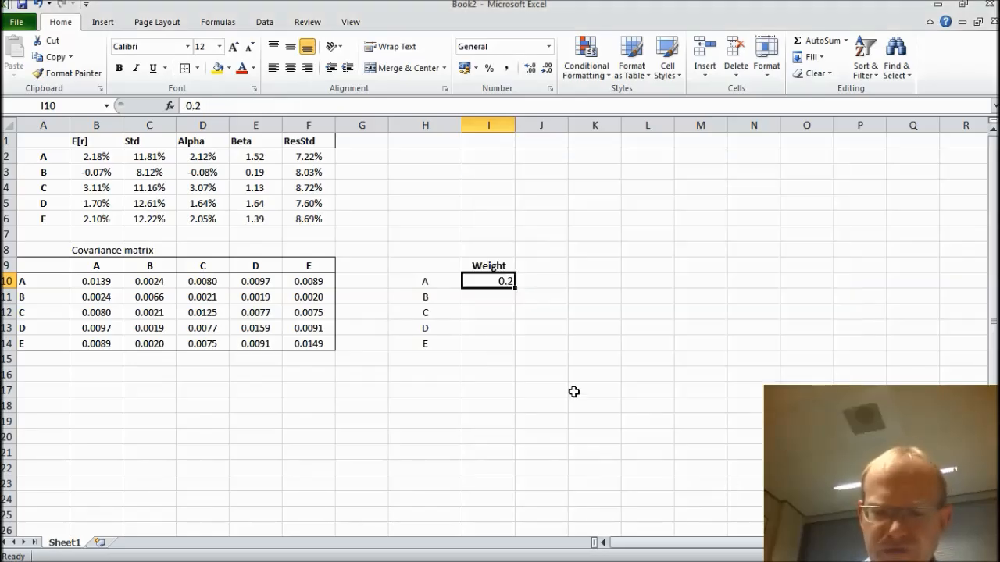
Fill the weights with 0.2, centre them and show two decimals
text(0.2000)
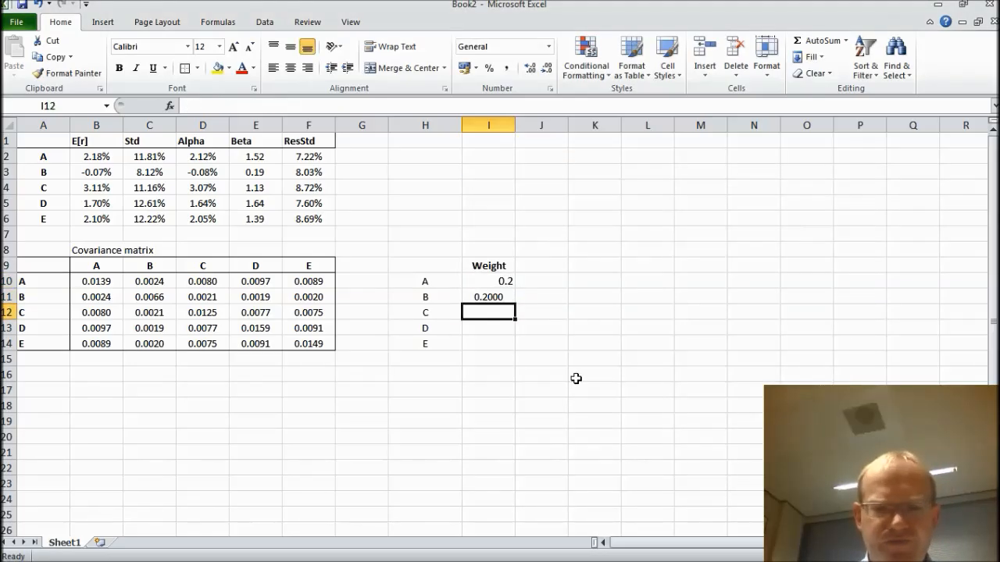
text(0.2000)
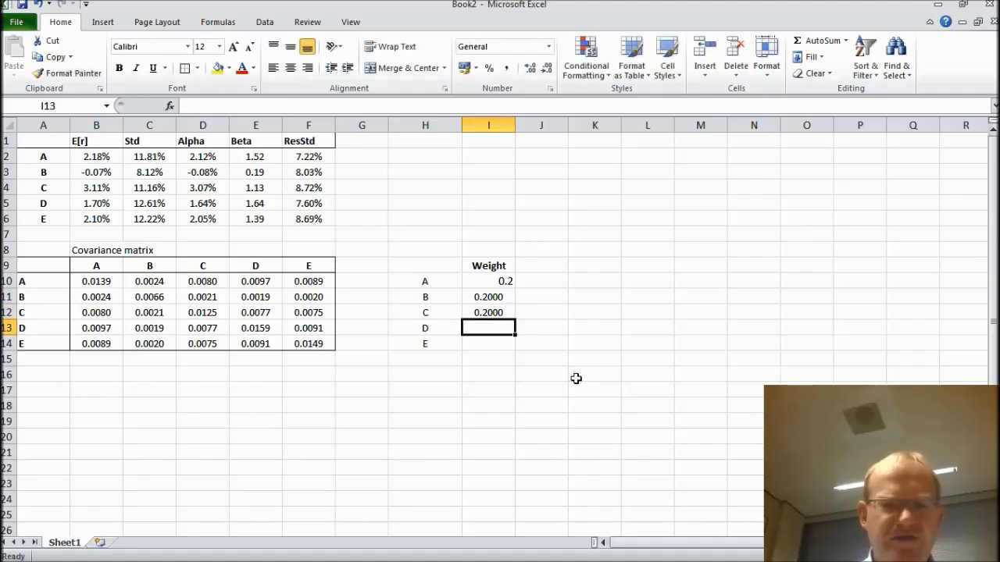
text(.2000)
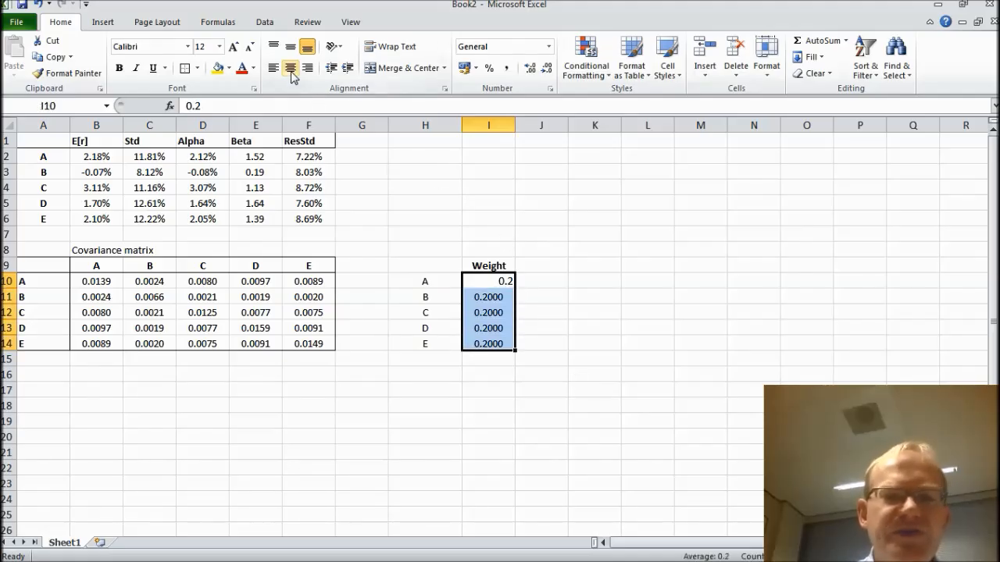
click(290, 68)
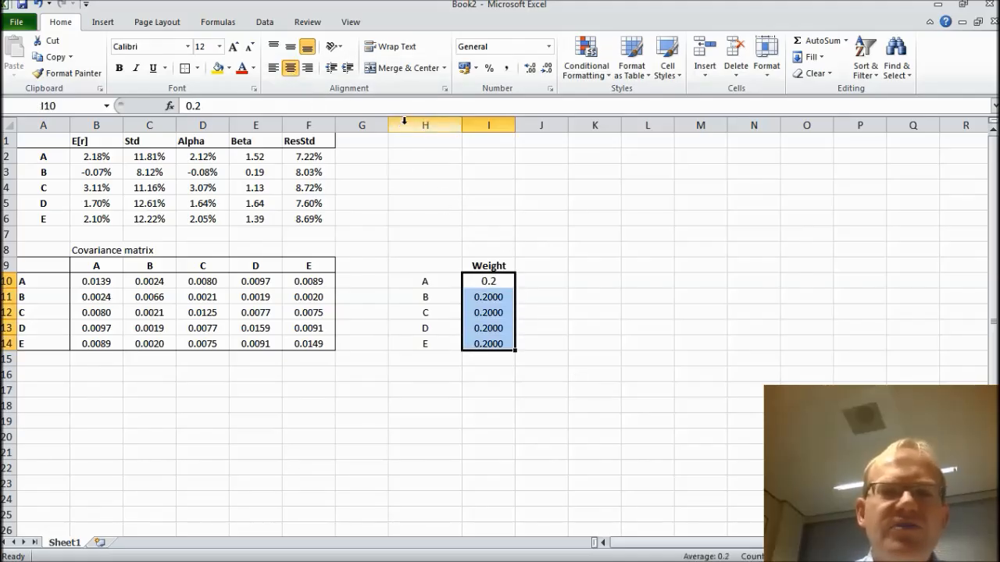
click(535, 66)
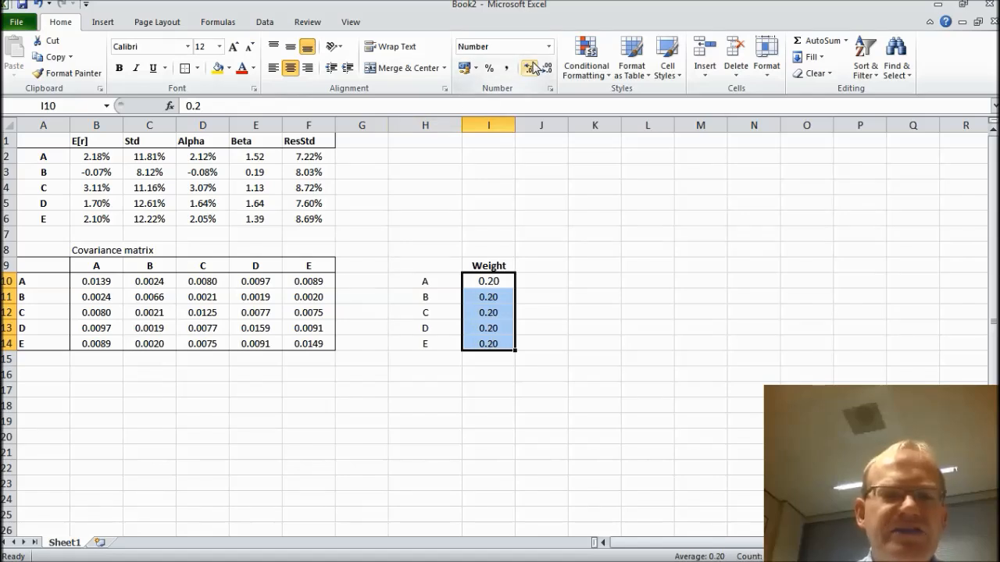
click(218, 46)
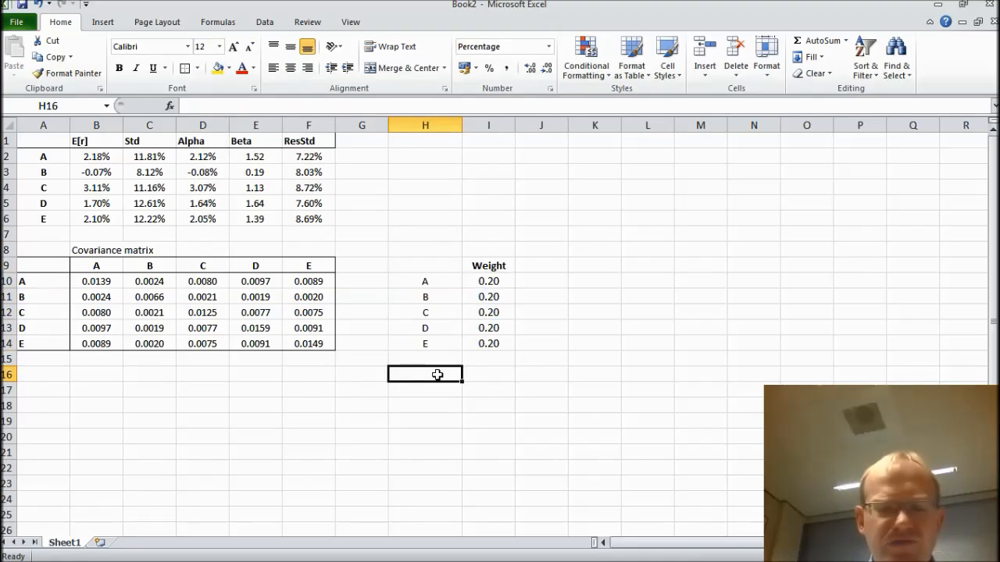
Label E[r], compute =MMULT(TRANSPOSE(I10:I14),B2:B6) as 1.80%, and add a Stdev label
text(E[r)
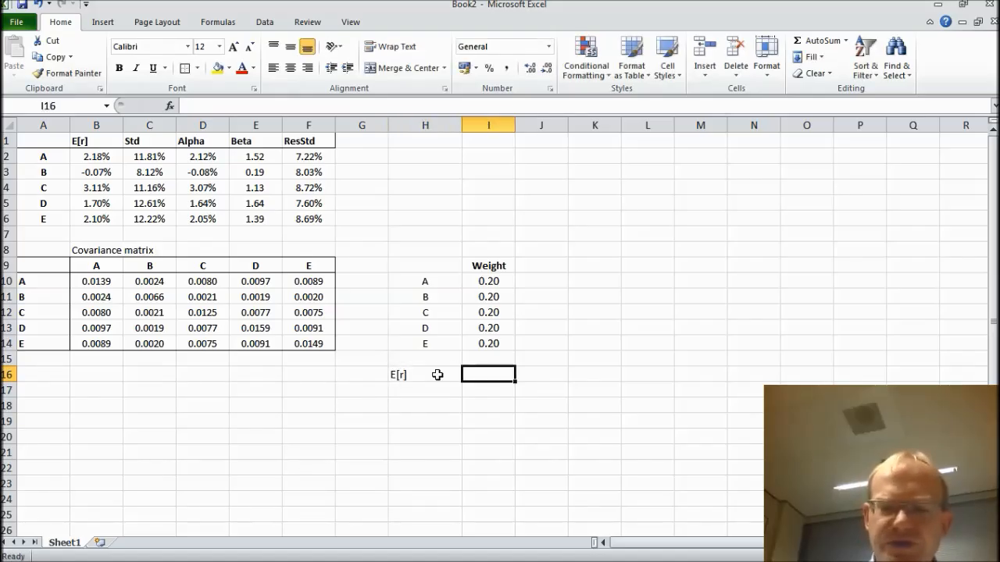
text(=)
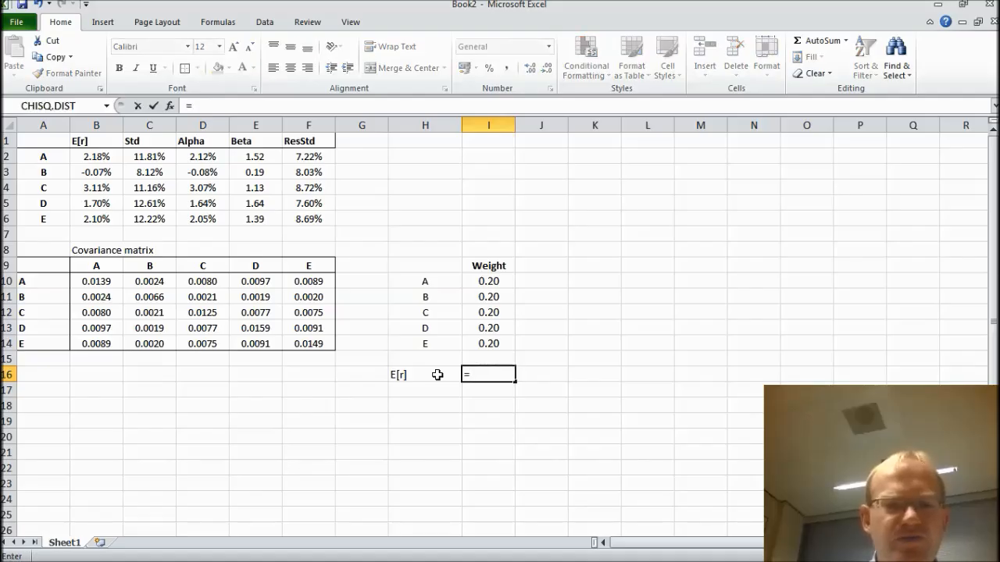
text(mmult()
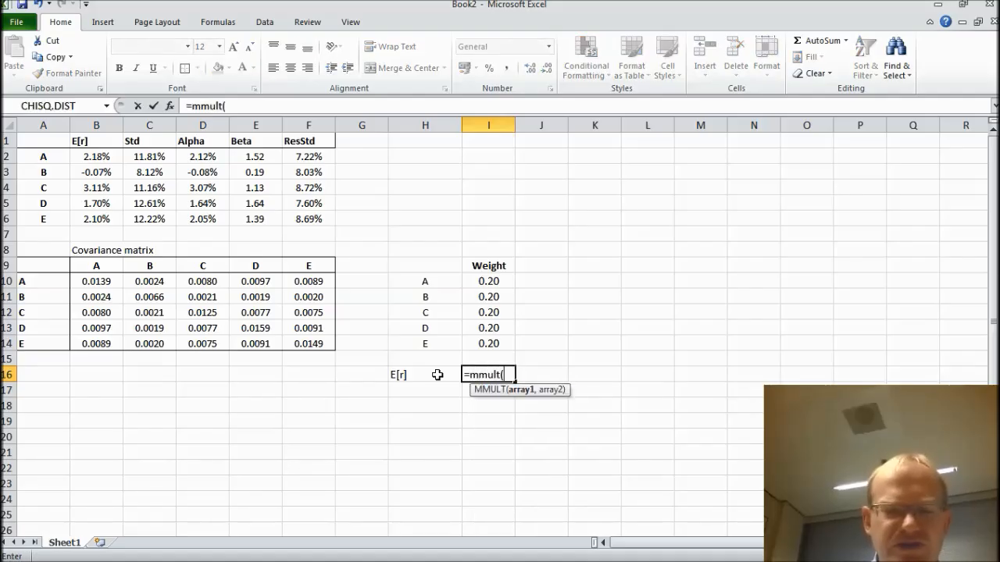
text(transp)
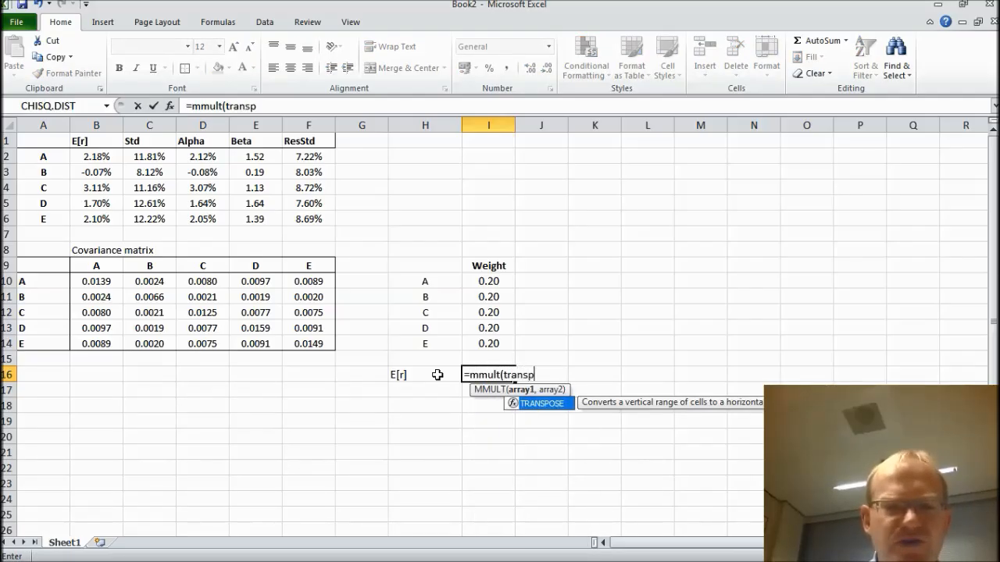
click(488, 313)
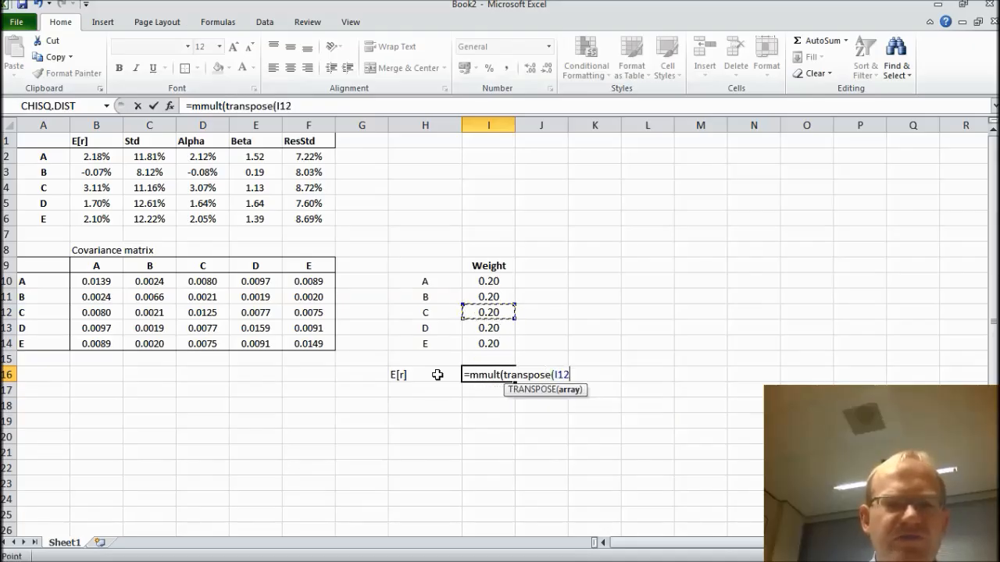
drag(488, 282, 488, 344)
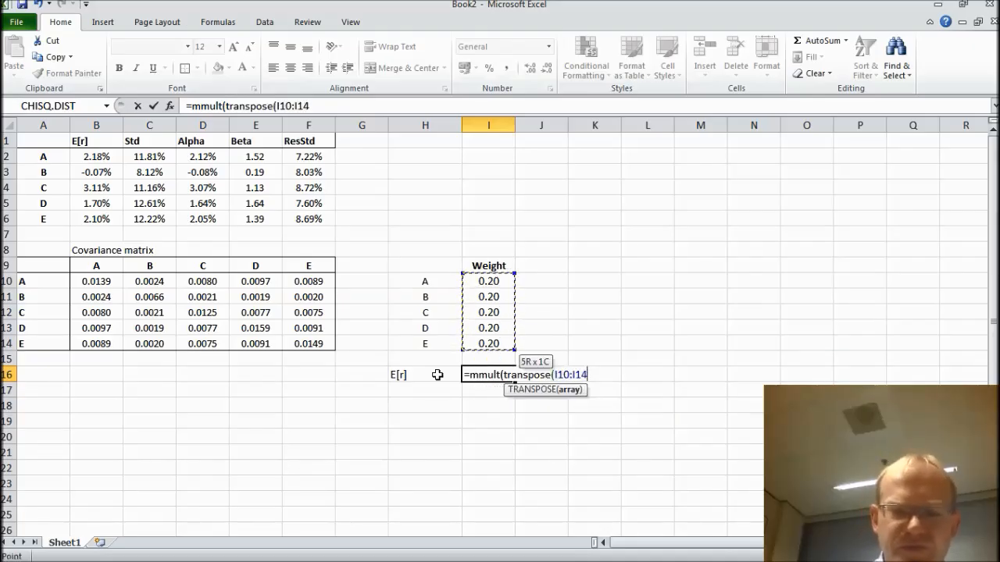
text(),H1)
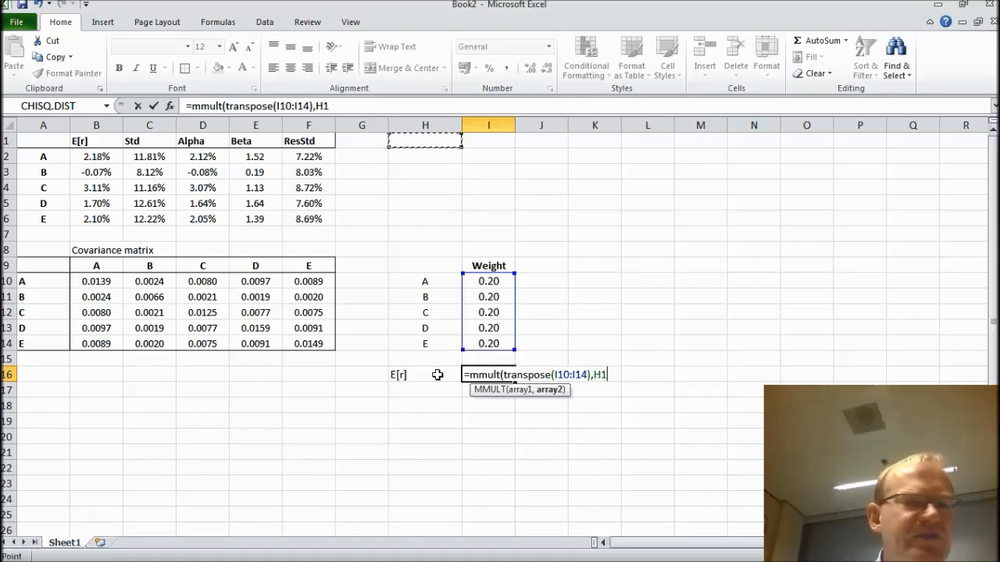
drag(96, 156, 96, 204)
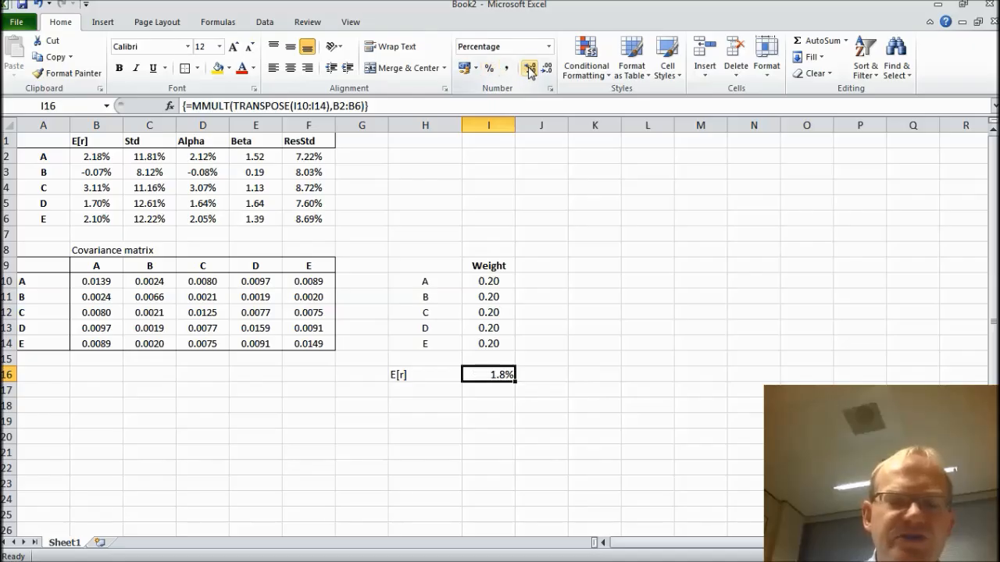
click(528, 68)
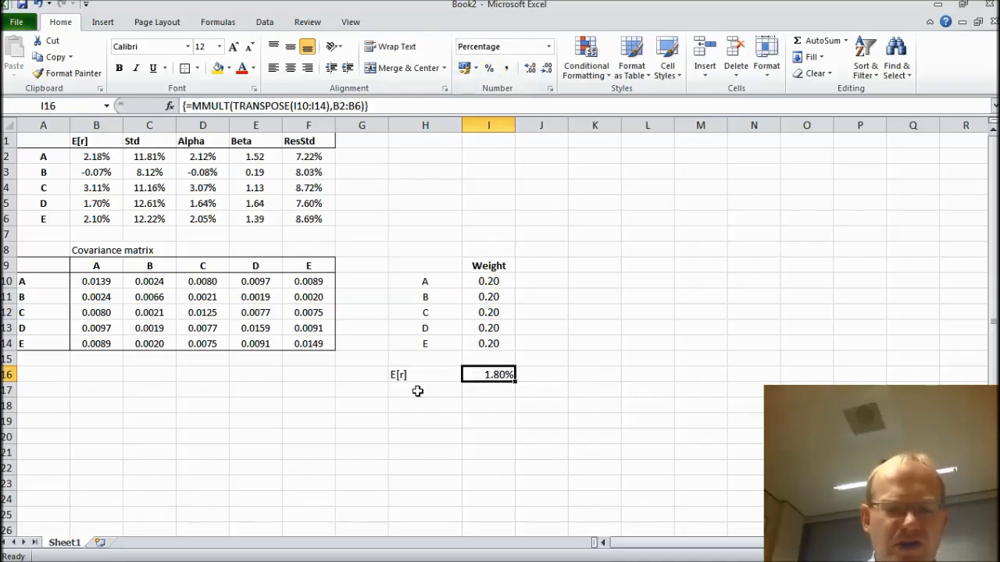
text(Stdev)
click(488, 390)
text(=)
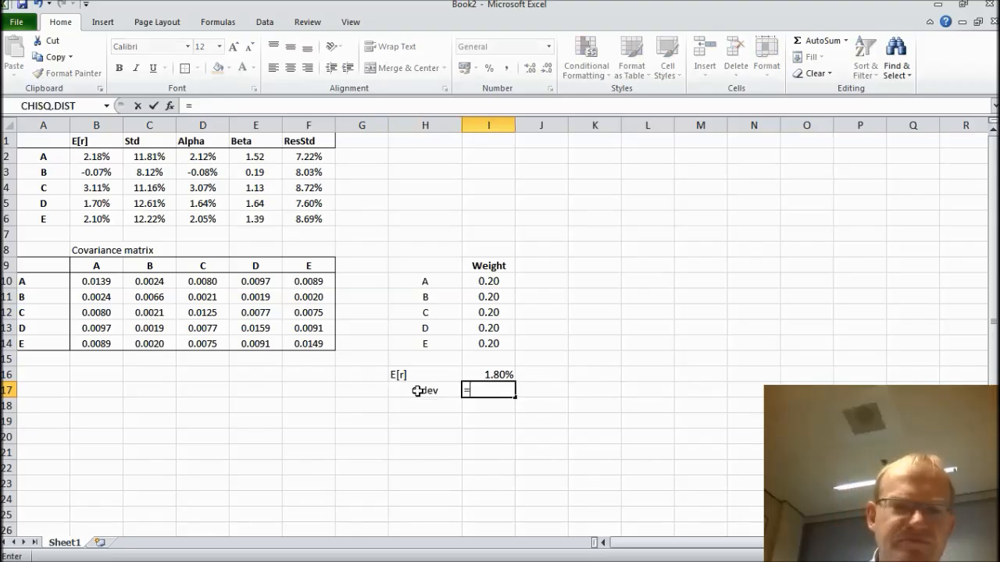
Enter =MMULT(TRANSPOSE(I10:I14),MMULT(B10:F14,I10:I14)) in I17 as an array formula, showing 0.73%
text(mmult()
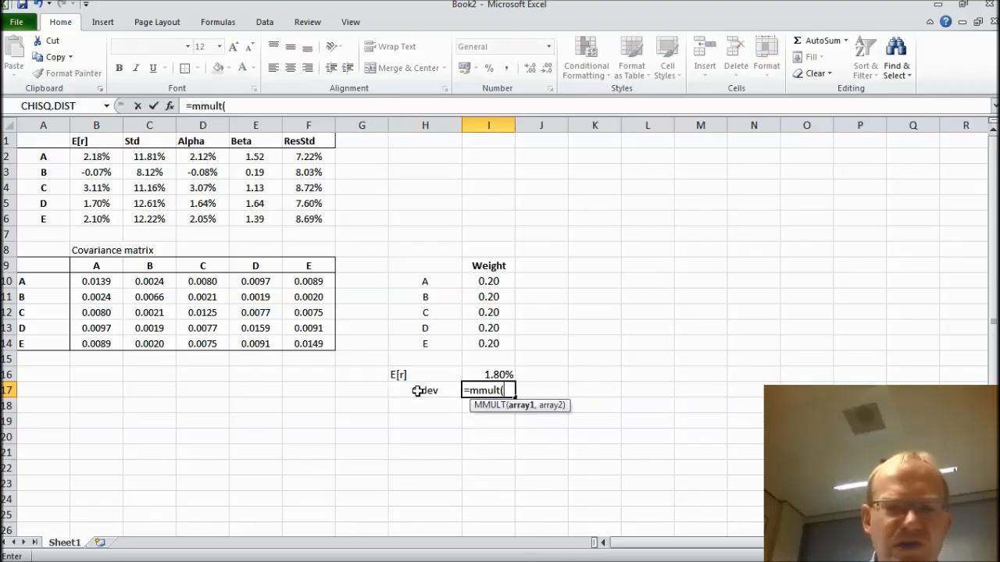
text(t)
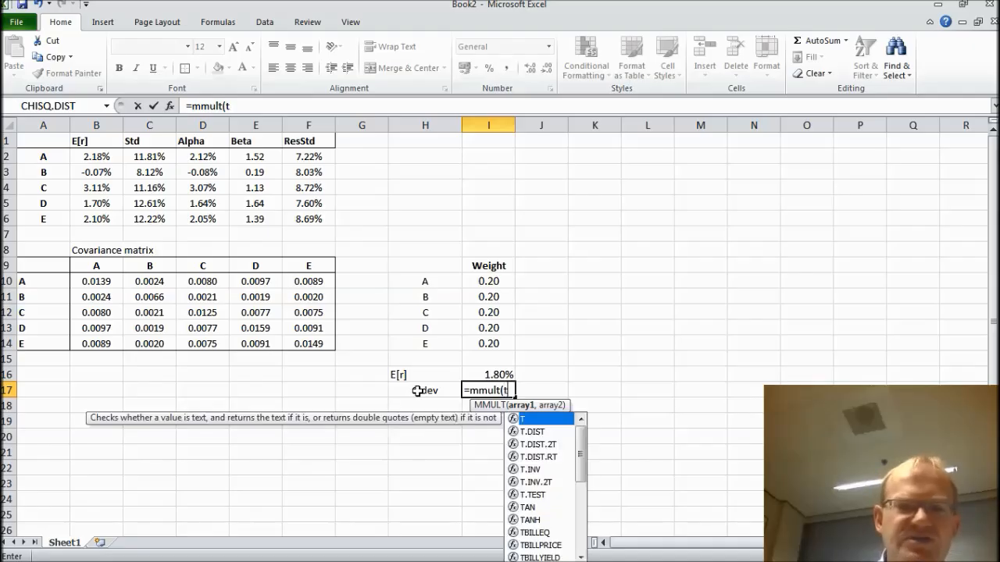
text(ranspose)
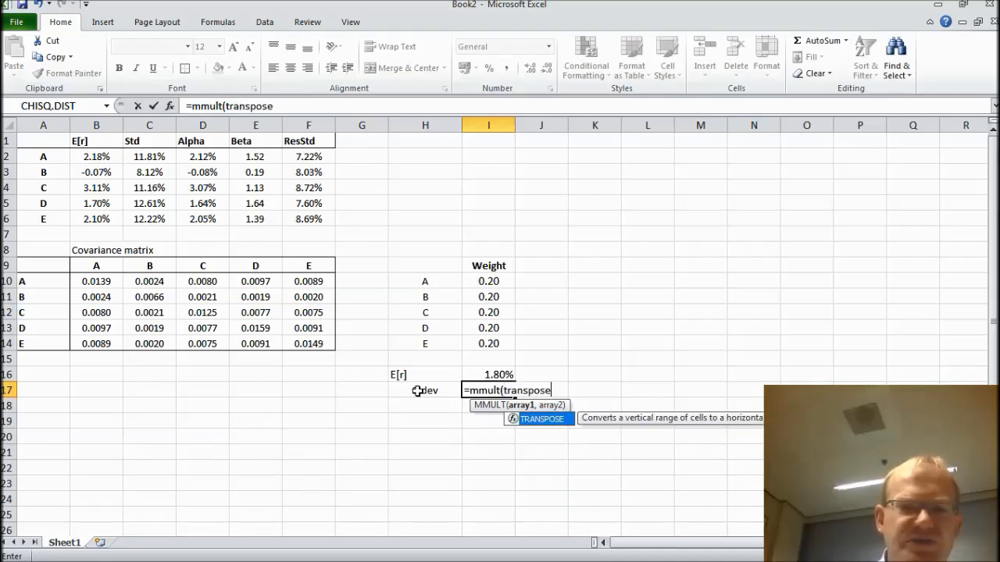
click(488, 282)
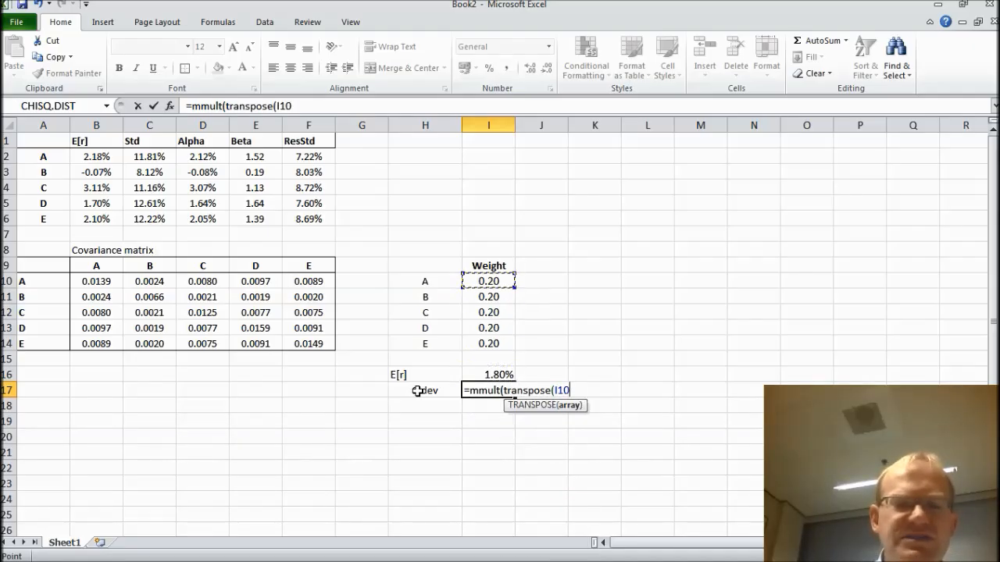
drag(488, 281, 489, 343)
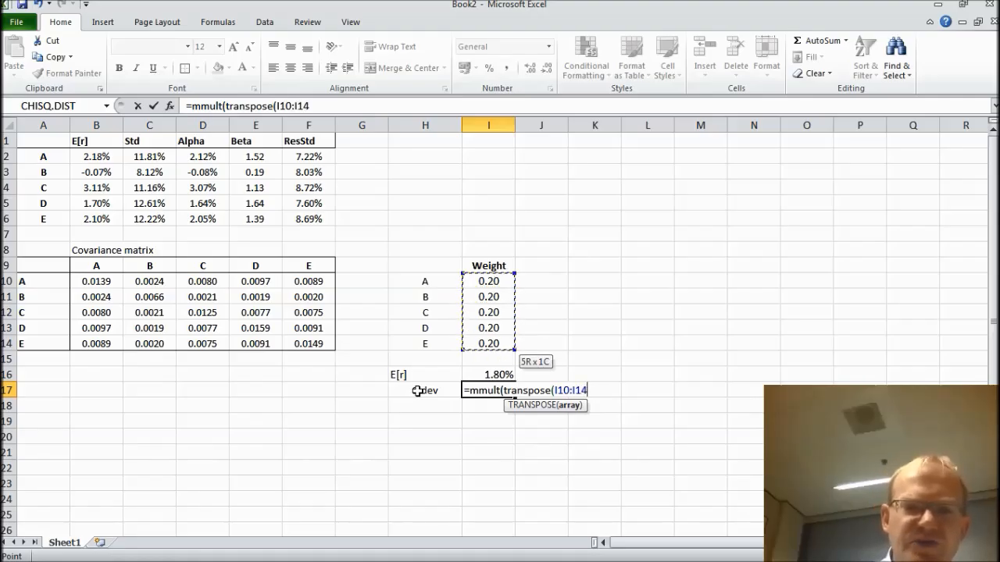
text(),)
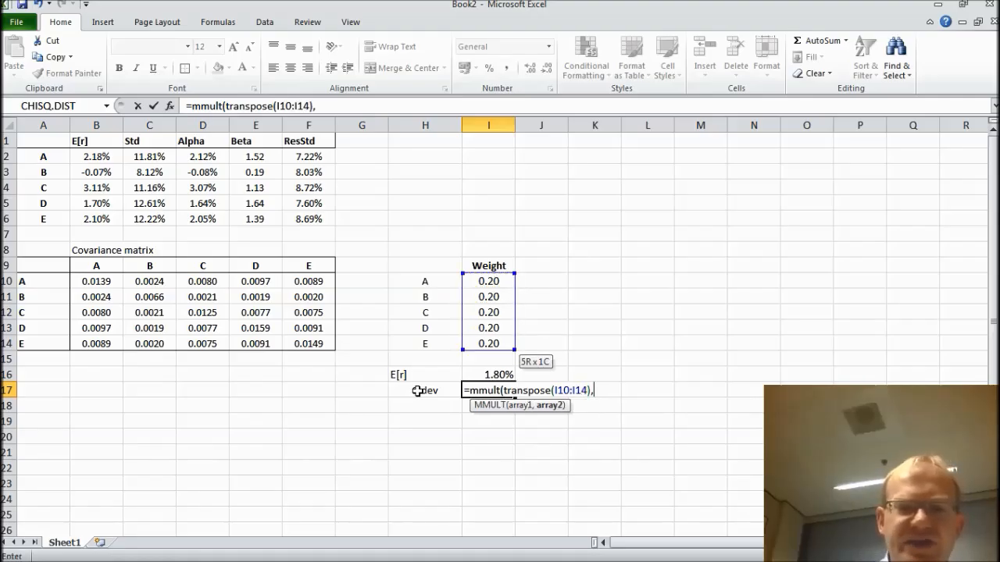
text(mmult)
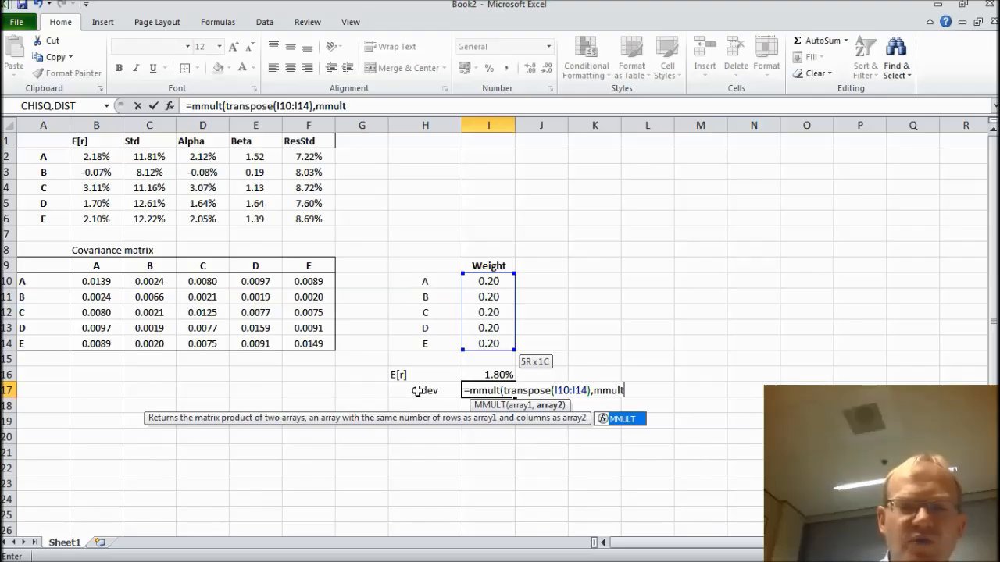
click(488, 374)
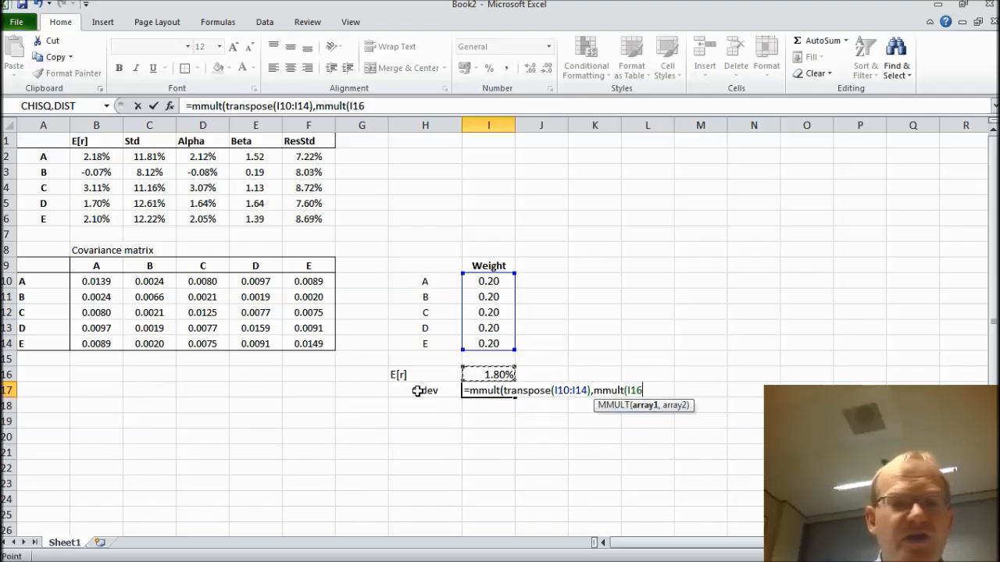
click(96, 266)
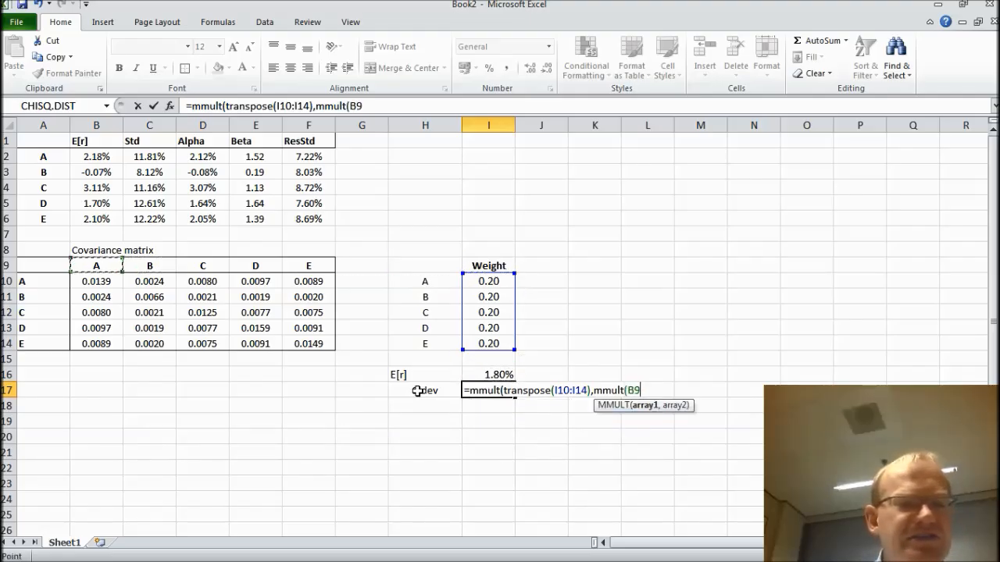
drag(96, 281, 308, 343)
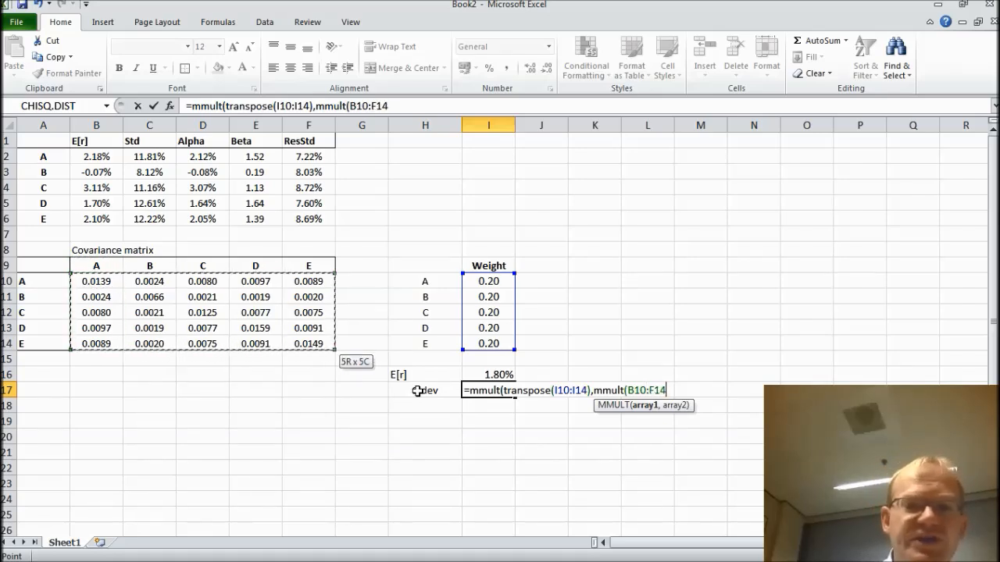
click(488, 312)
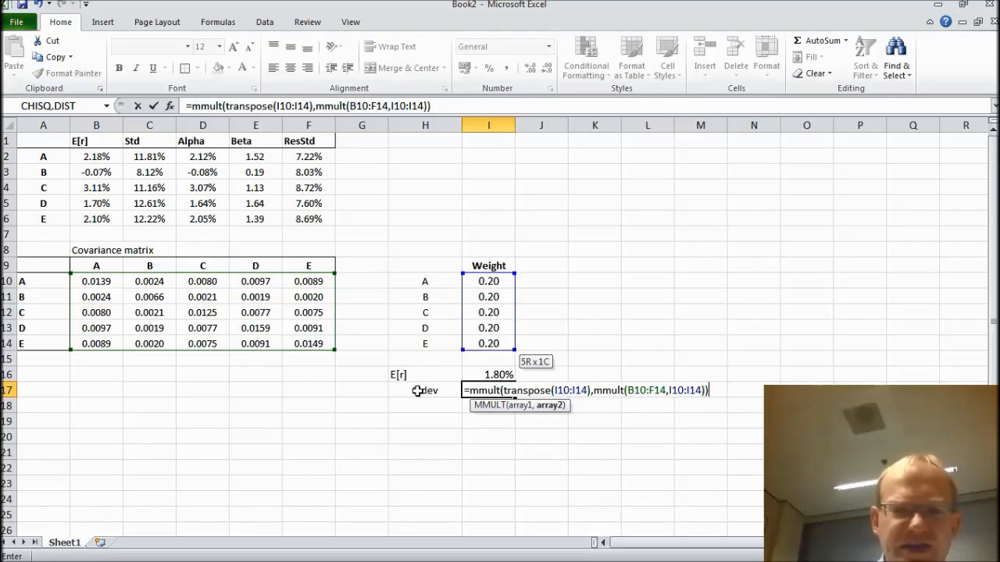
key(ctrl+shift+enter)
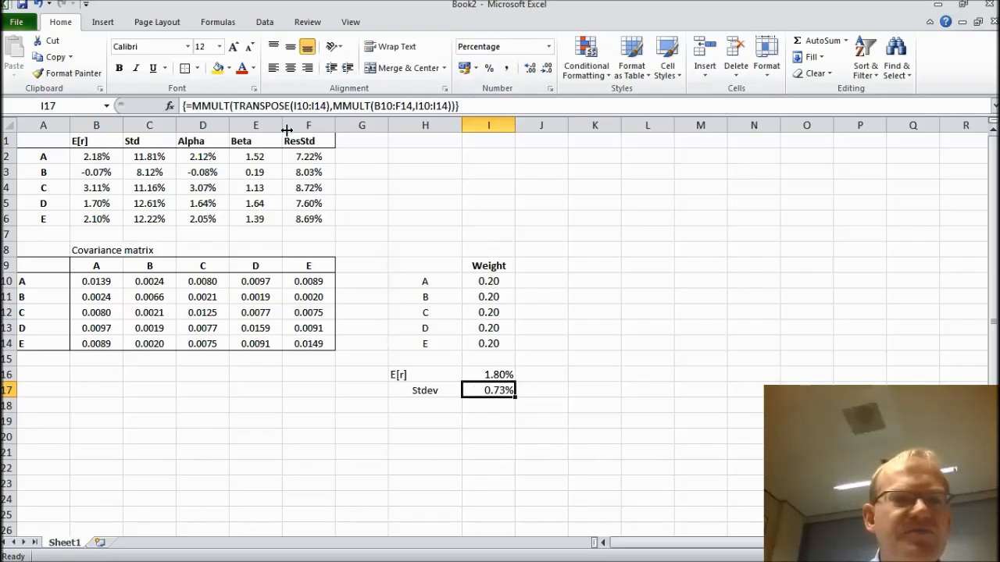
mouse_move(467, 232)
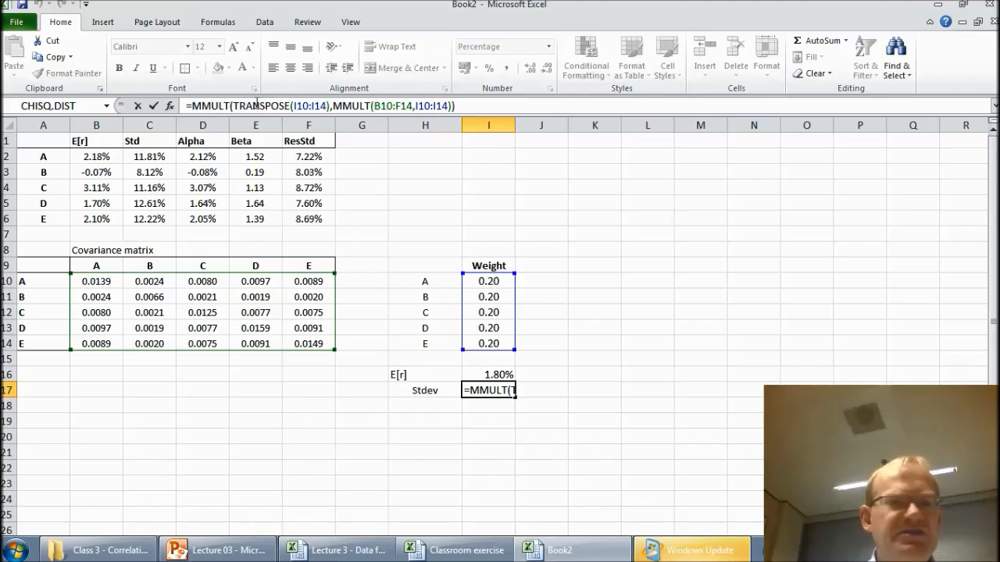
Wrap the I17 variance formula in SQRT so it gives the standard deviation
text(sqrt()
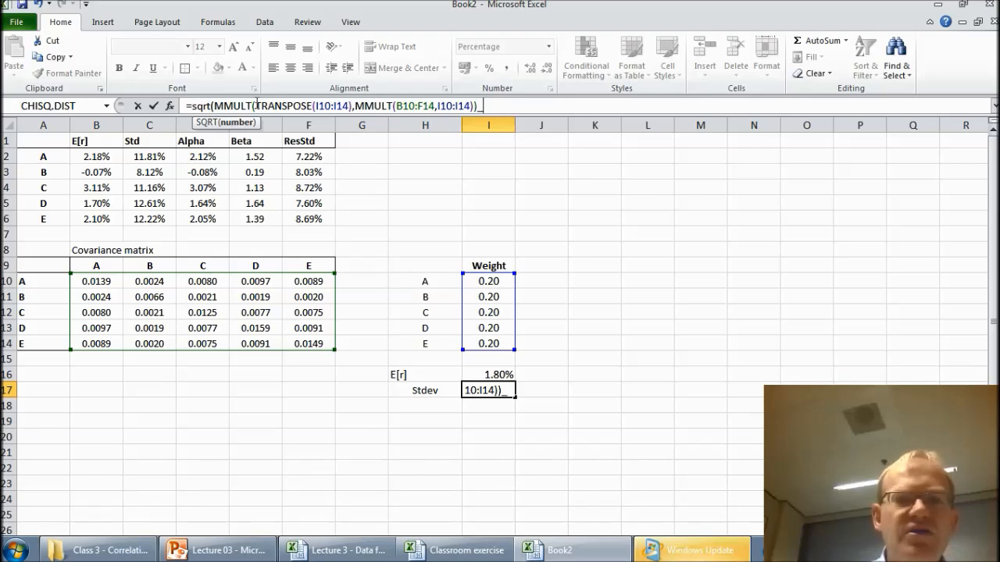
text())
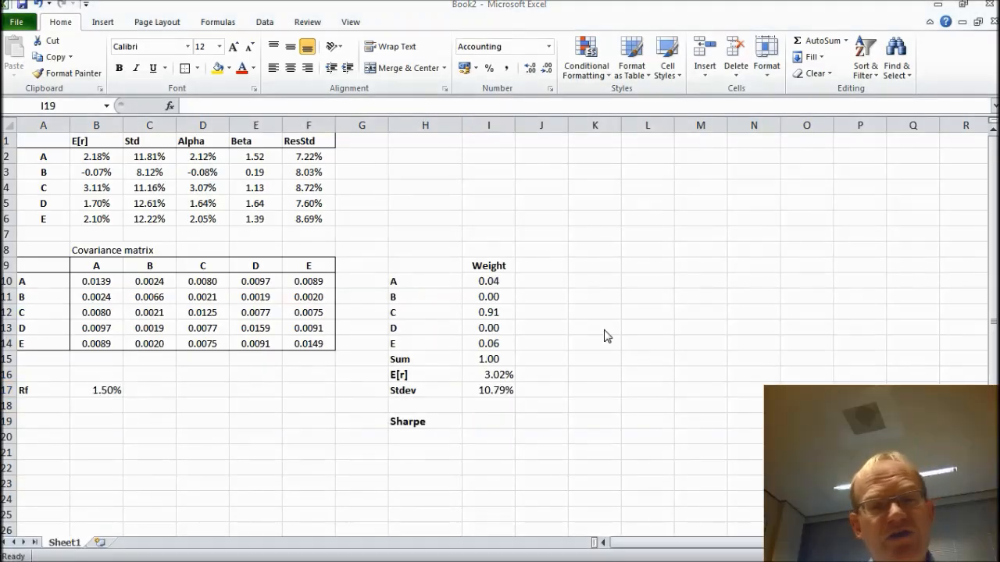
Enter the Sharpe ratio =(I16-B17/12)/I17 in I19, with all weights back at 0.20
click(488, 420)
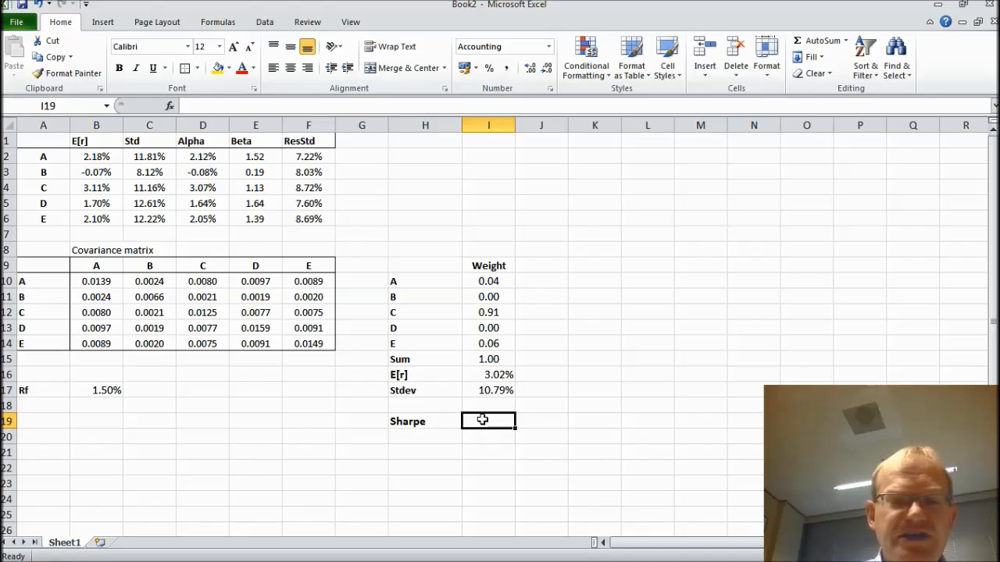
text(=(I16)
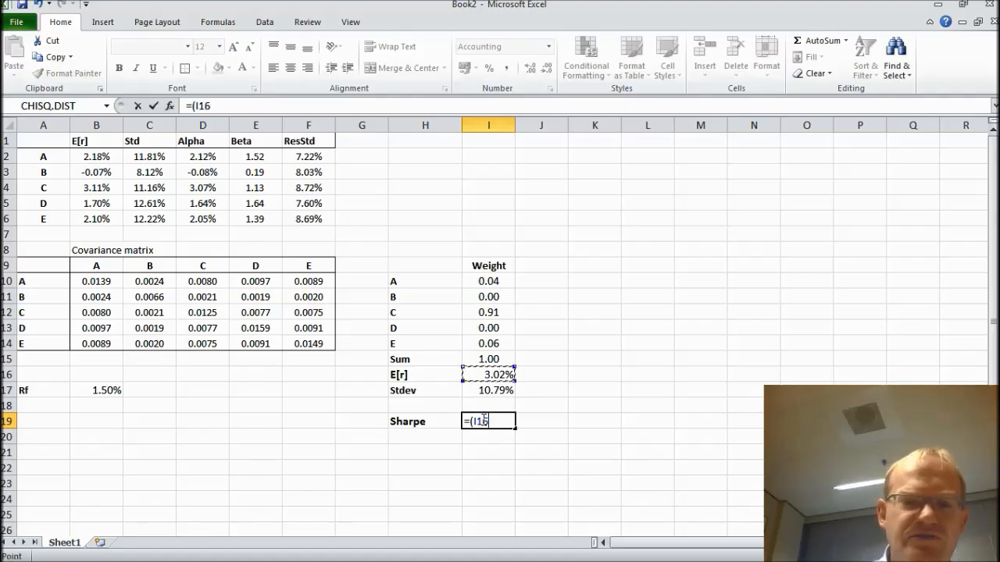
click(307, 420)
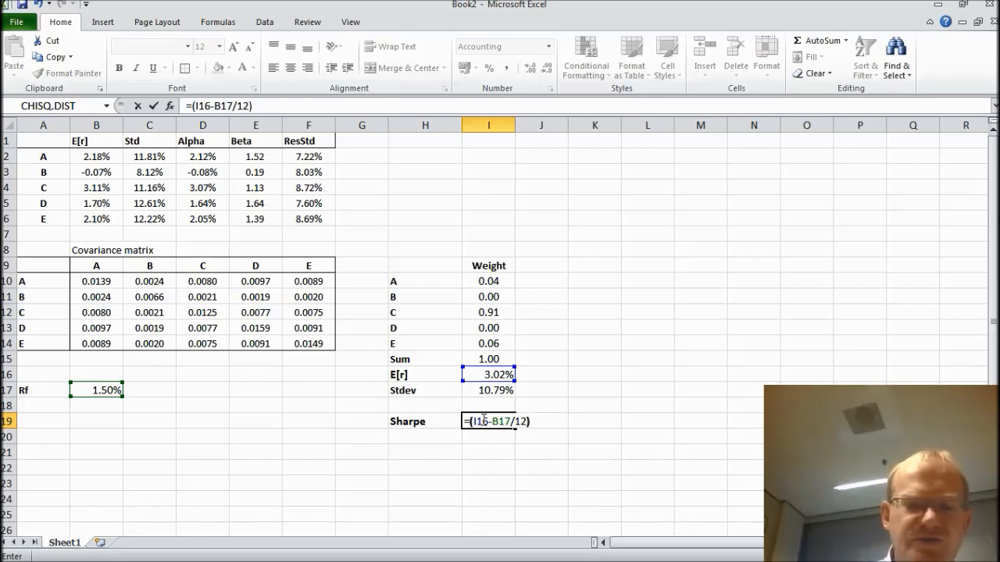
text(/)
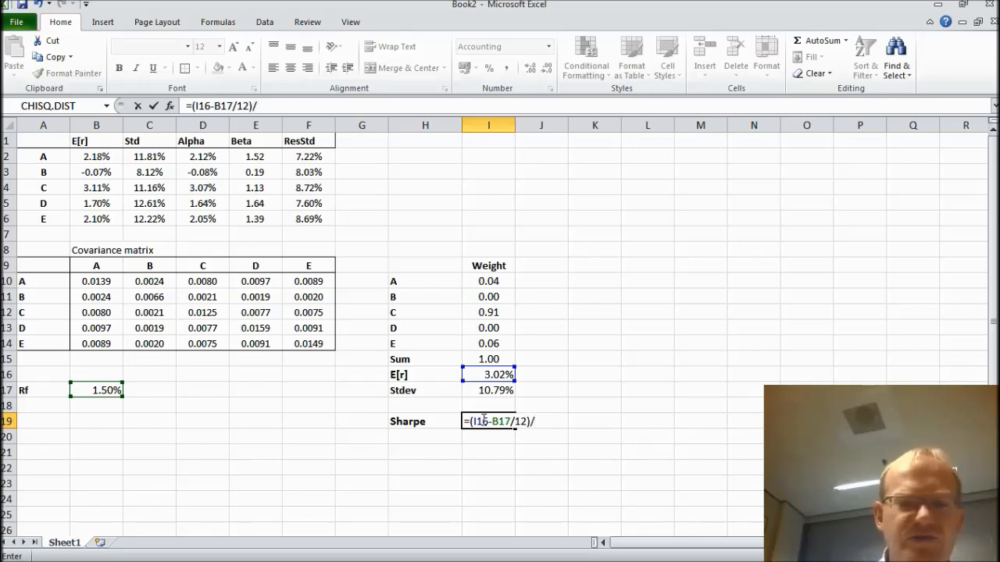
click(488, 391)
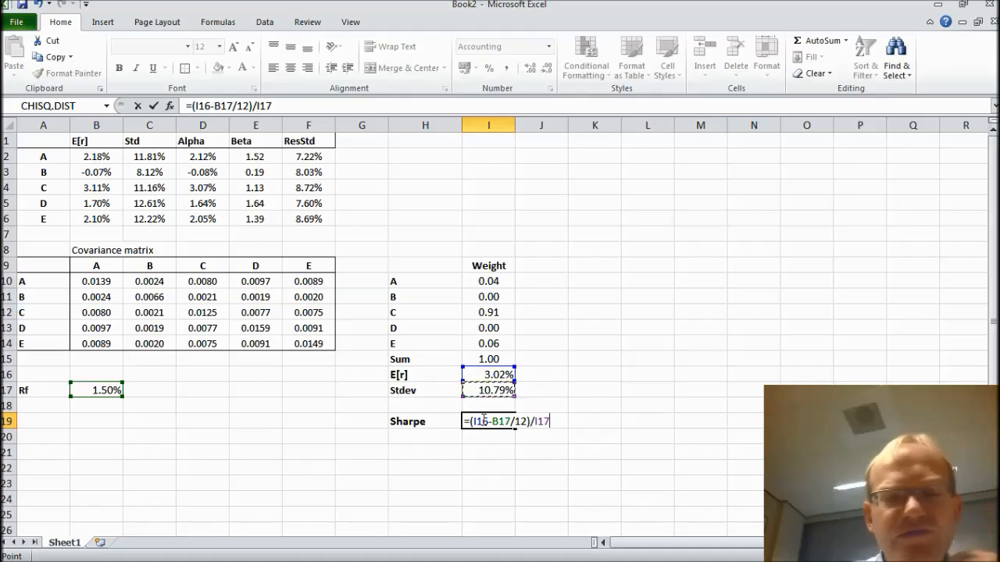
key(enter)
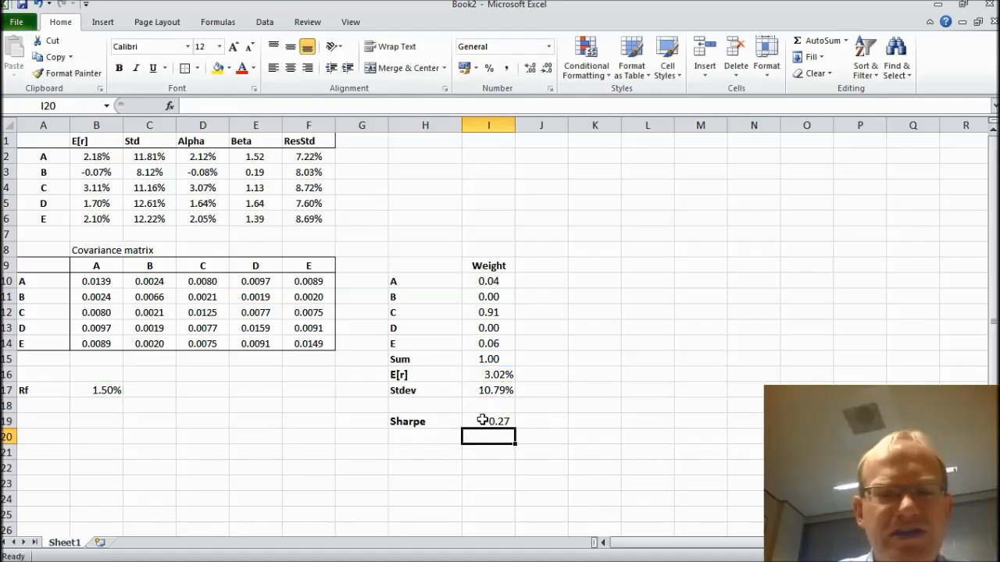
click(489, 421)
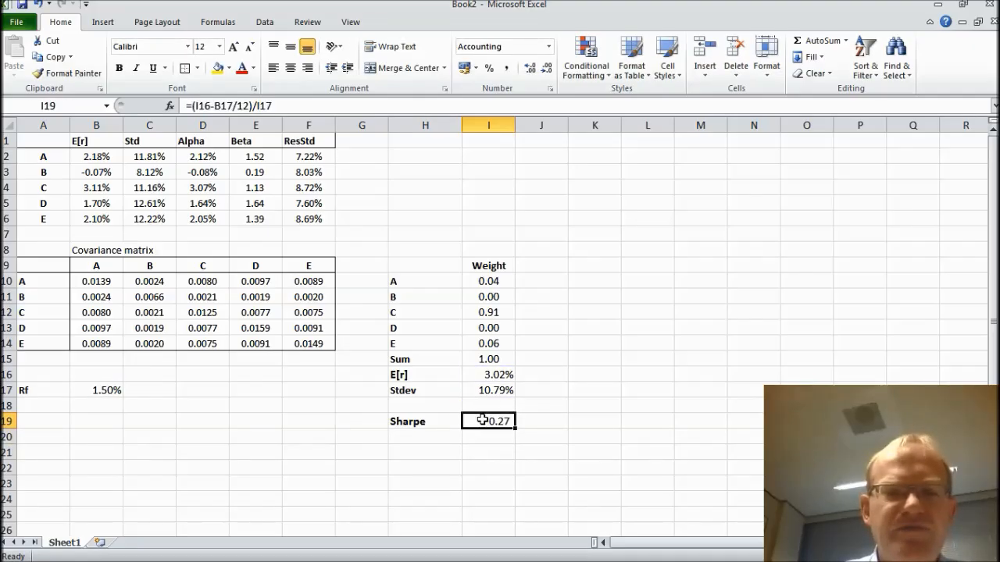
click(488, 281)
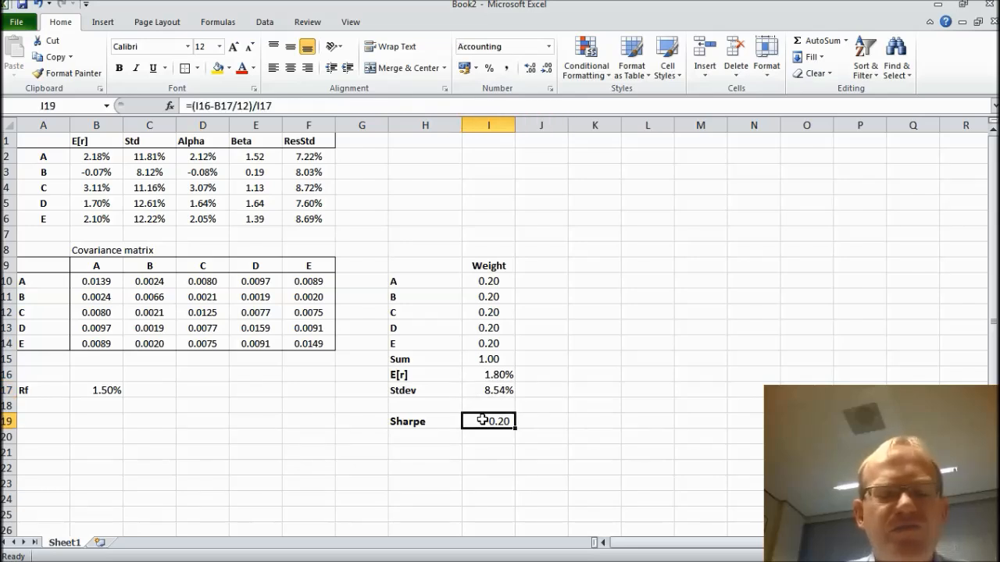
click(595, 421)
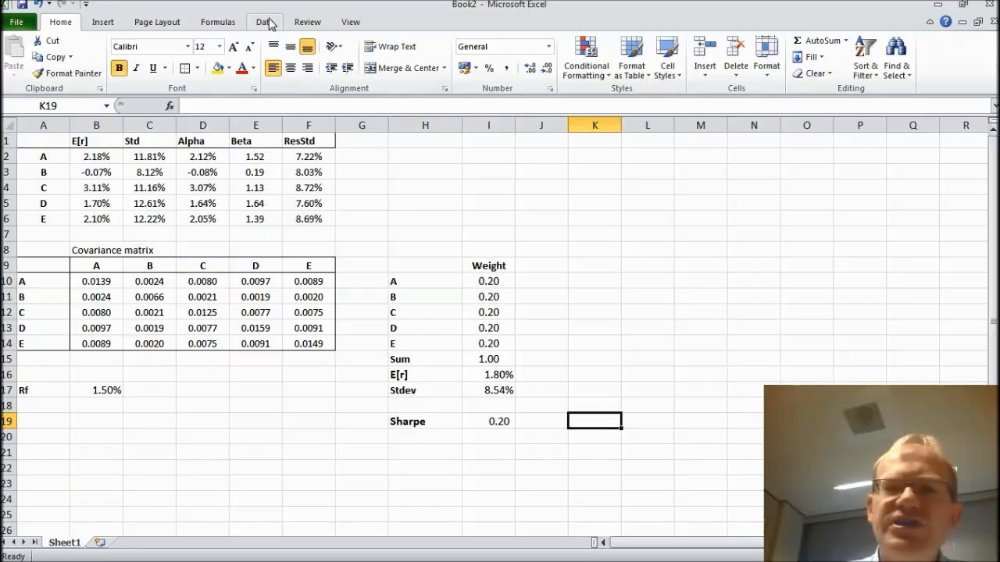
Open Solver and review it: maximise $I$19 by changing $I$10:$I$14, with $I$15=1
click(264, 22)
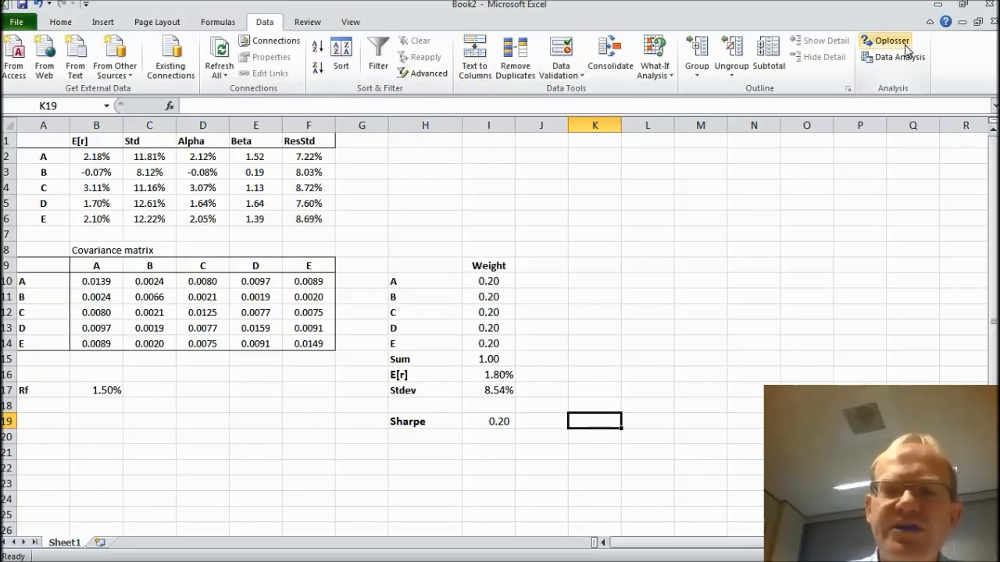
click(884, 41)
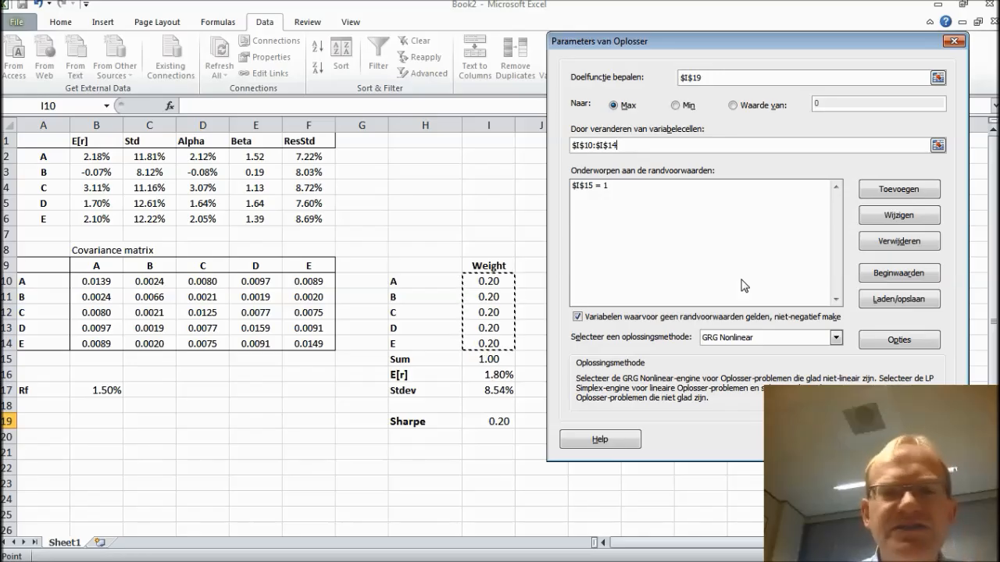
mouse_move(792, 244)
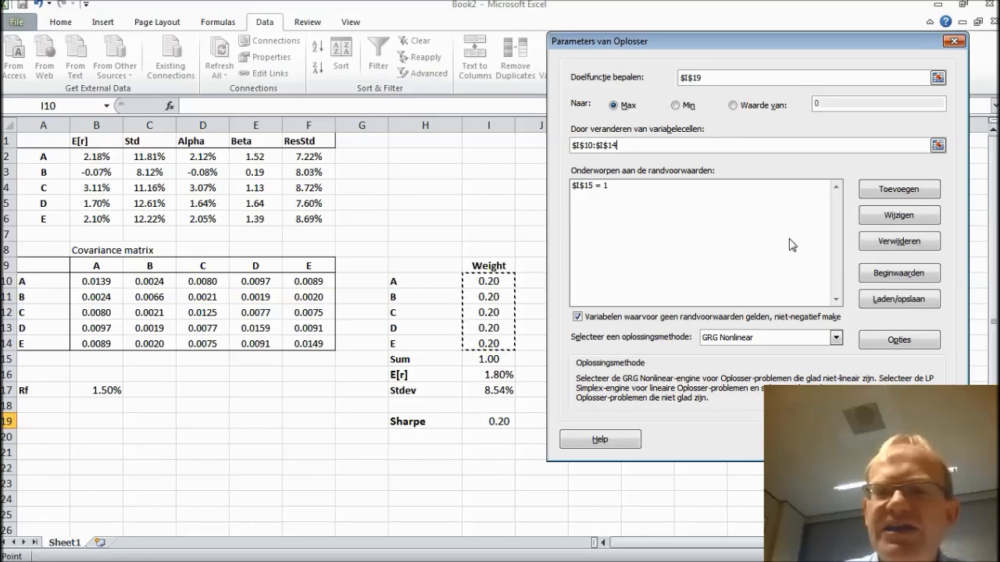
click(899, 216)
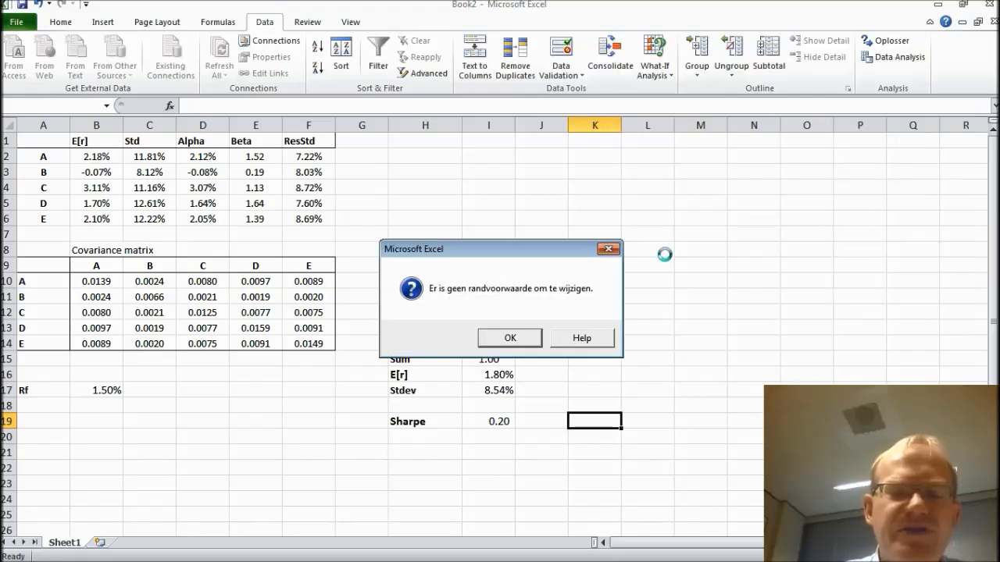
click(510, 338)
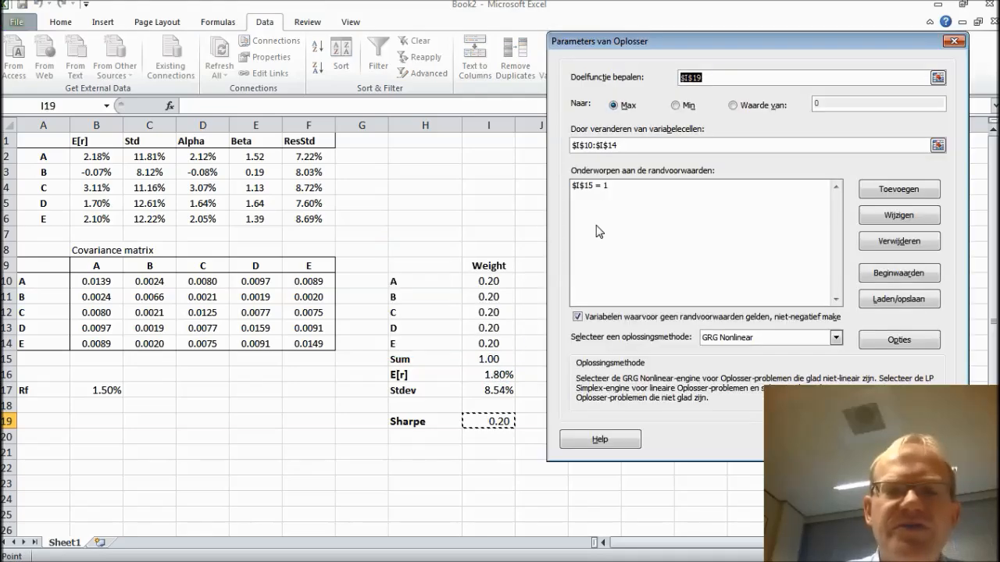
click(699, 185)
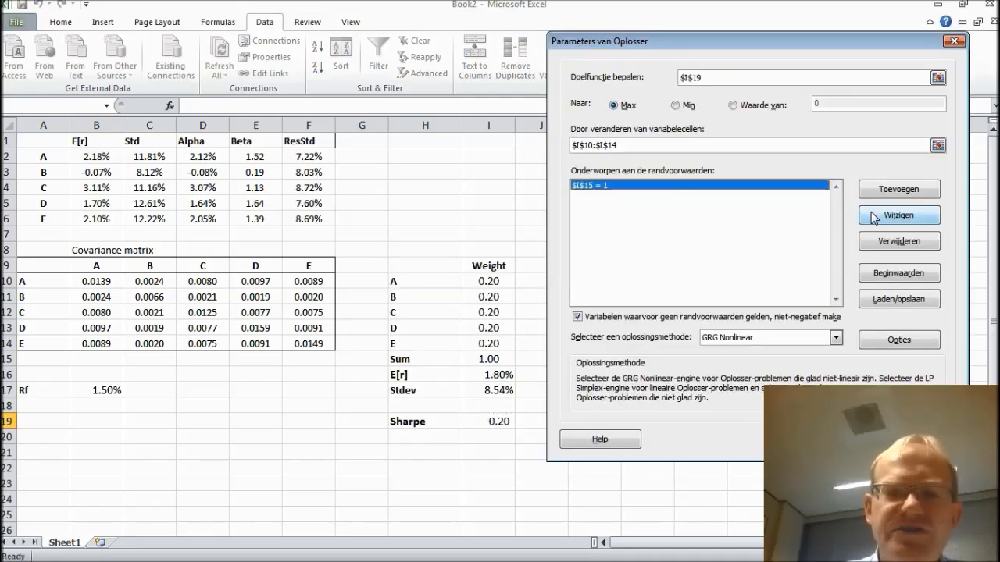
click(899, 215)
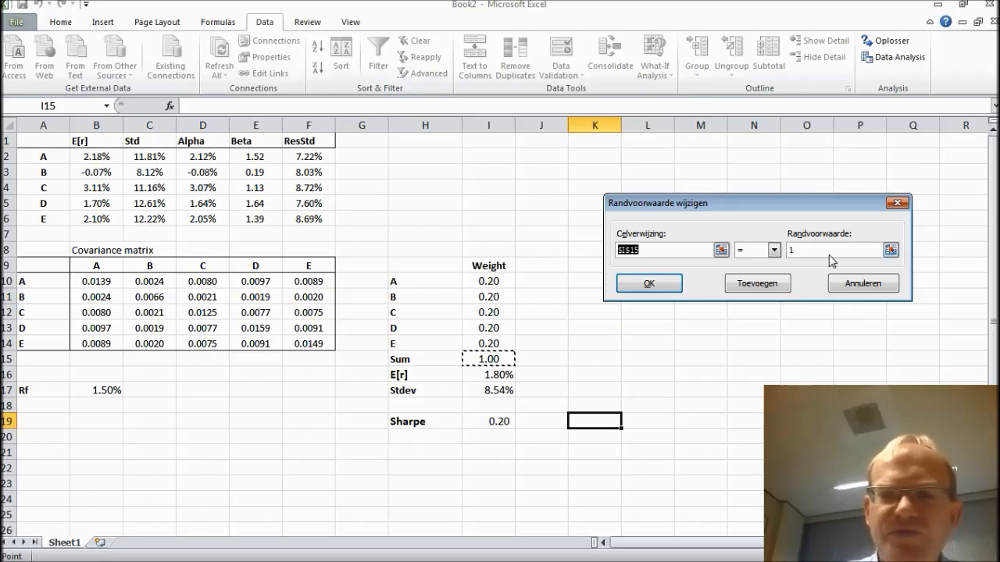
click(649, 283)
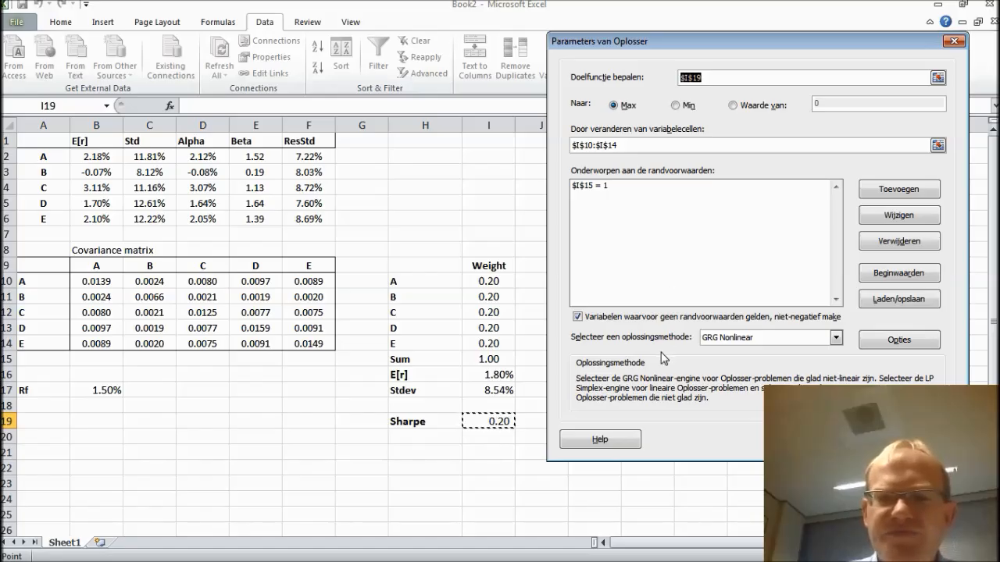
mouse_move(619, 337)
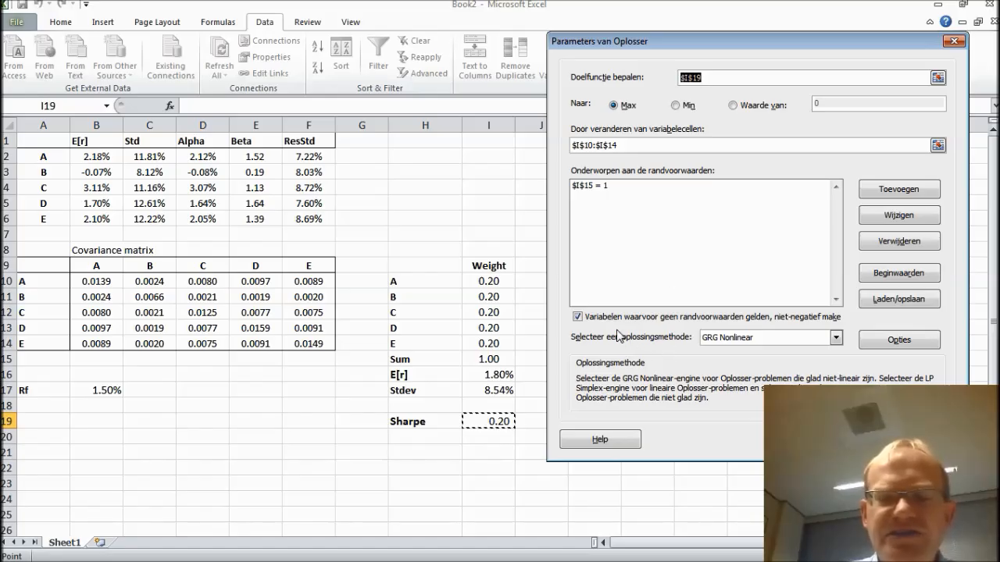
mouse_move(563, 299)
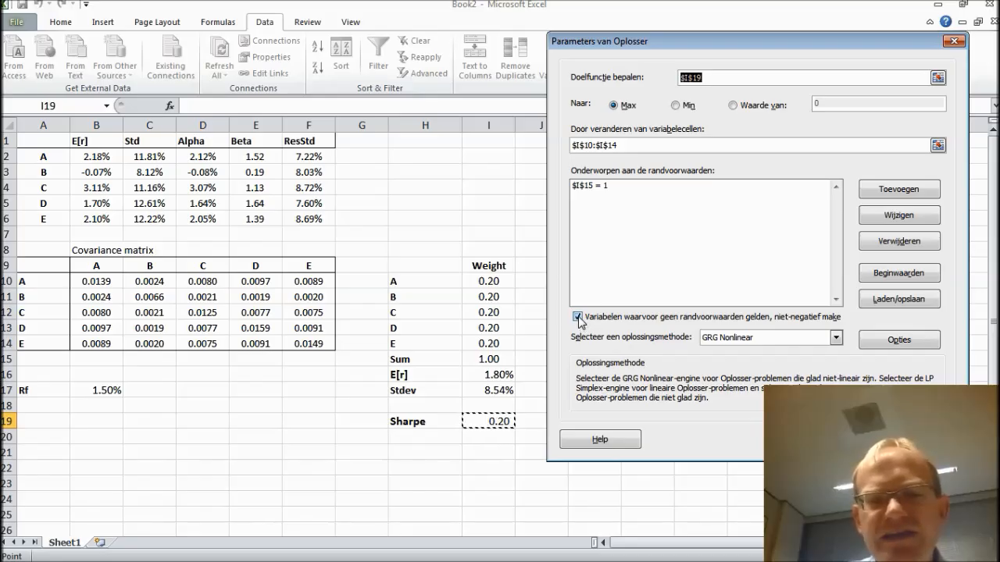
Solve with non-negativity unchecked, keep the 0.29 Sharpe result, and copy H9:I19
click(578, 316)
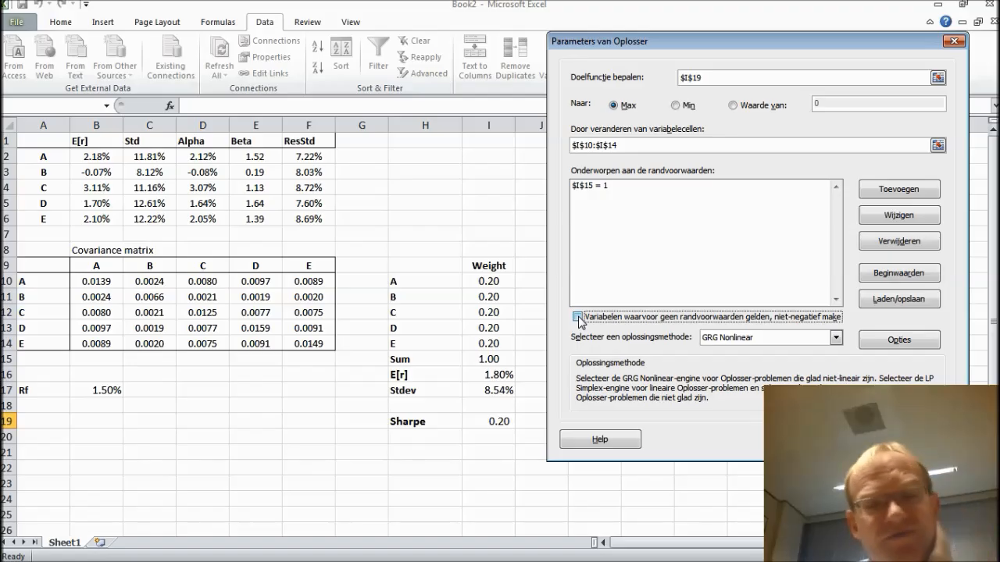
click(577, 317)
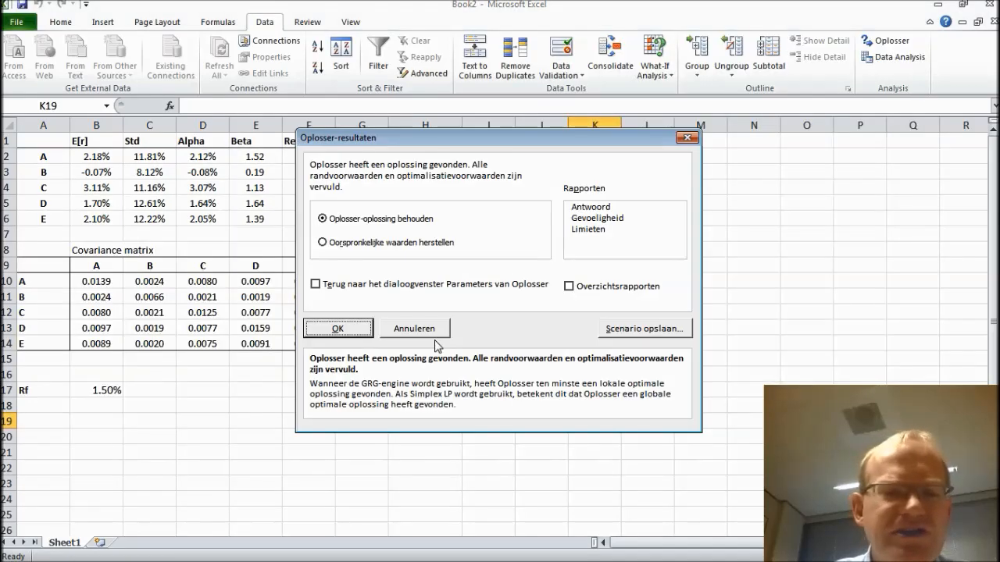
click(338, 328)
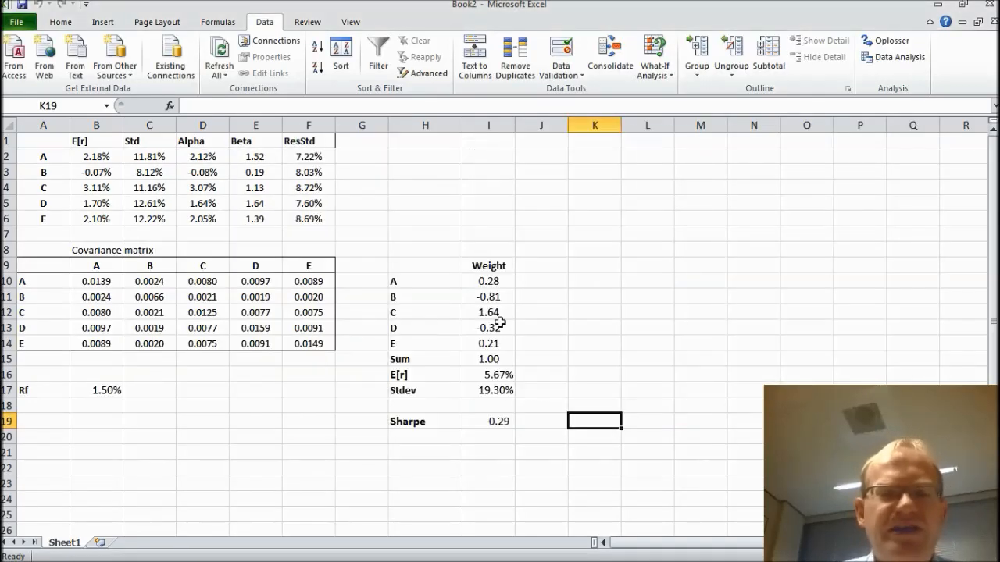
drag(488, 281, 488, 344)
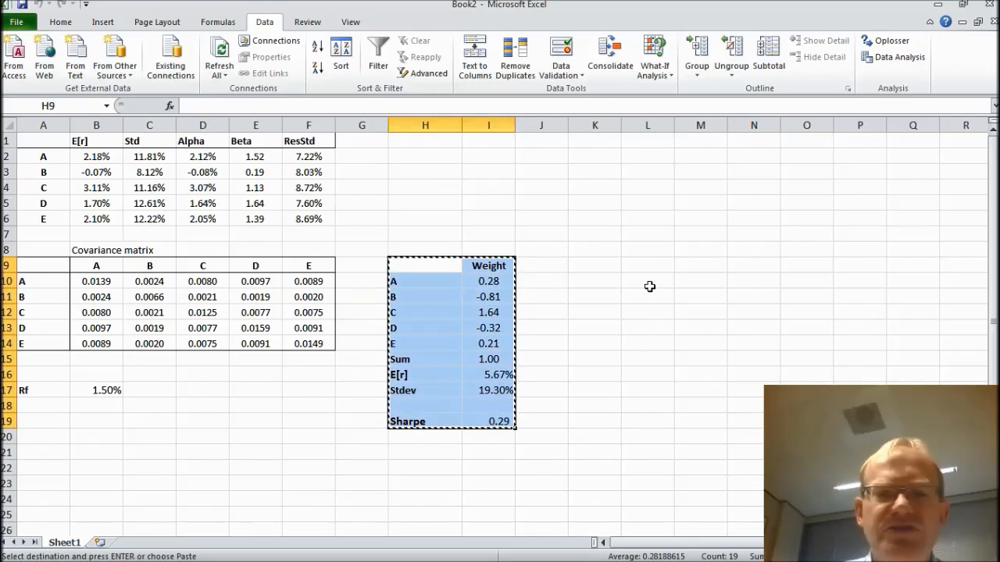
Paste the unconstrained weight block at L9, then return to H9
click(647, 264)
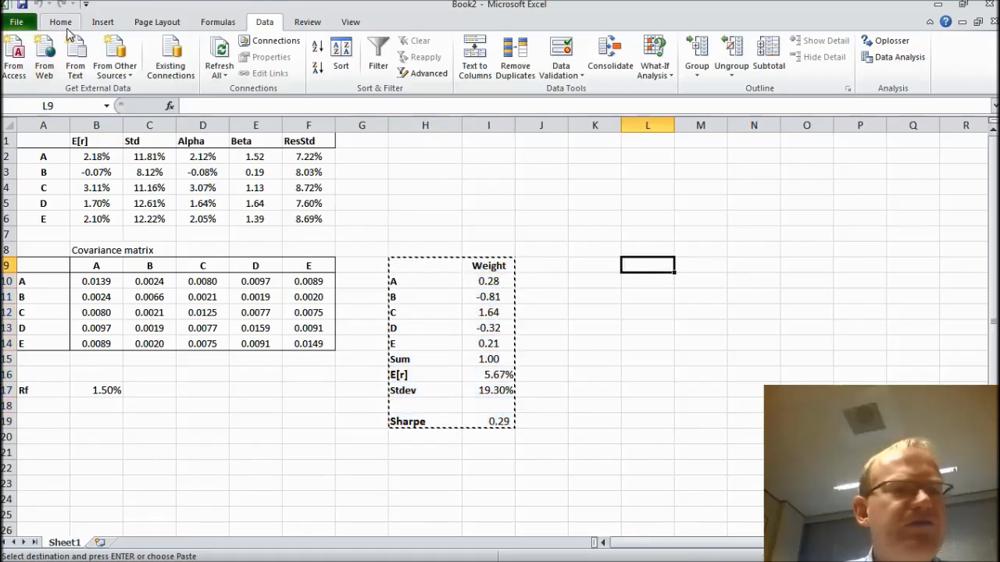
click(60, 21)
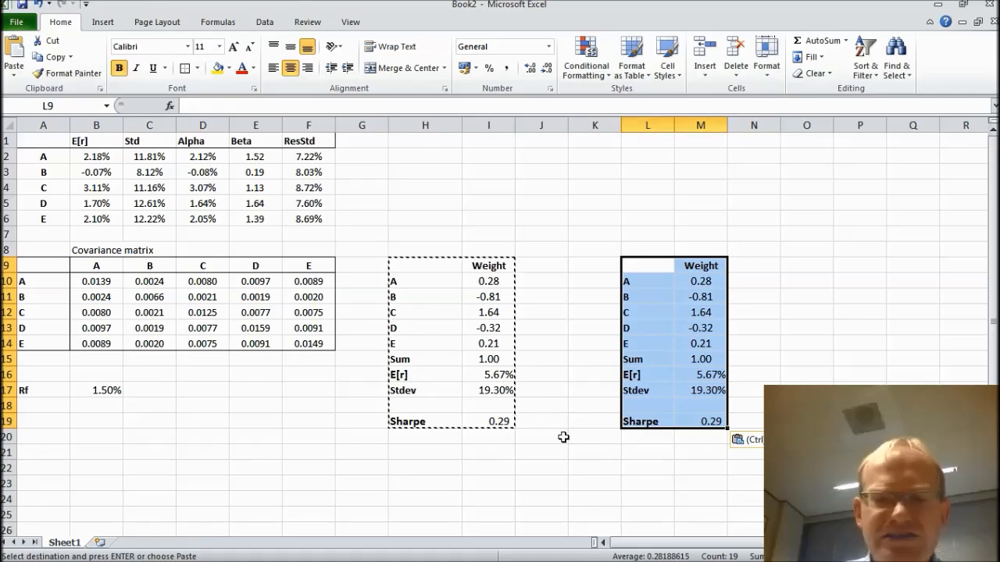
click(648, 405)
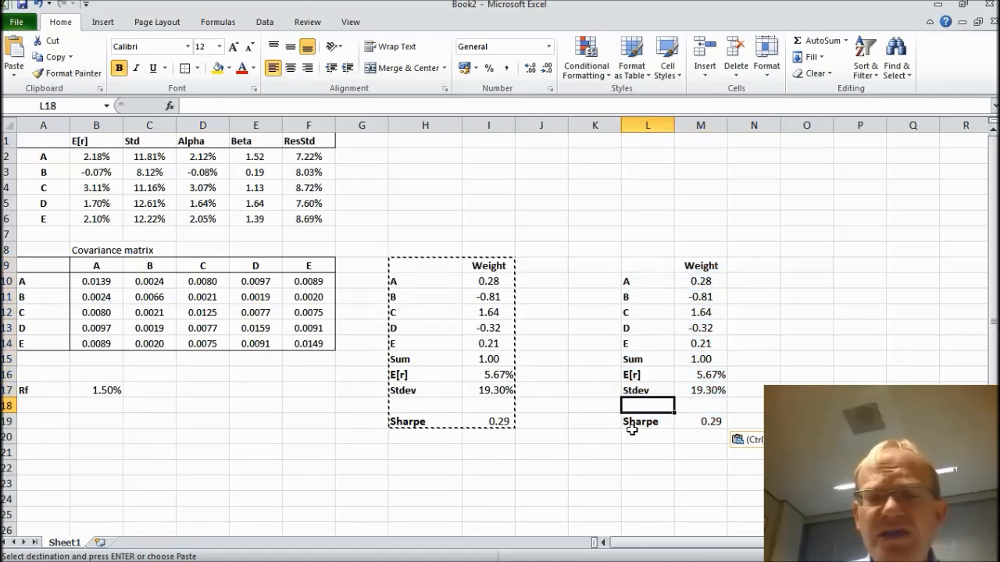
click(701, 421)
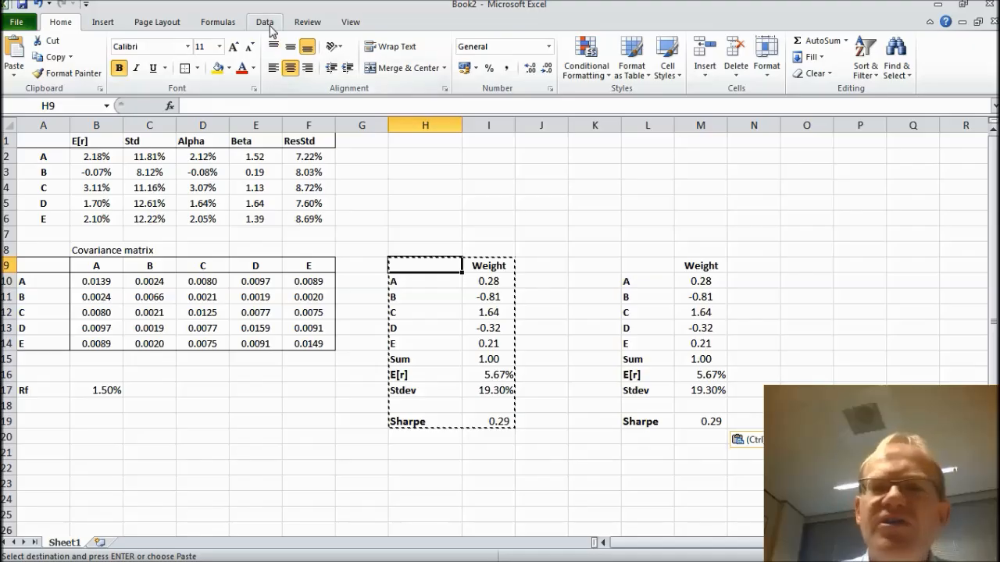
In Solver, add the constraint $I$10:$I$14 >= 0 on the weights
click(264, 21)
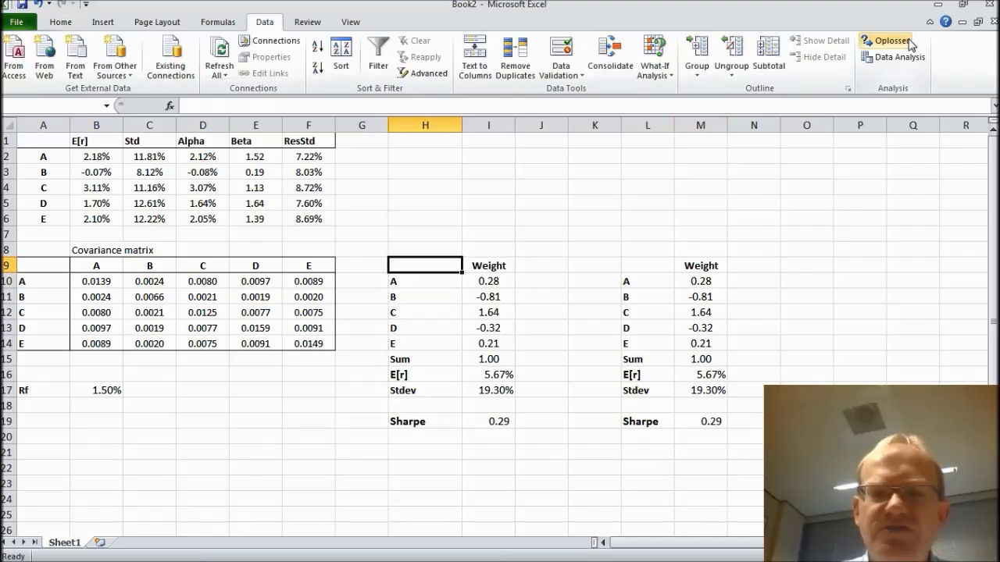
click(886, 41)
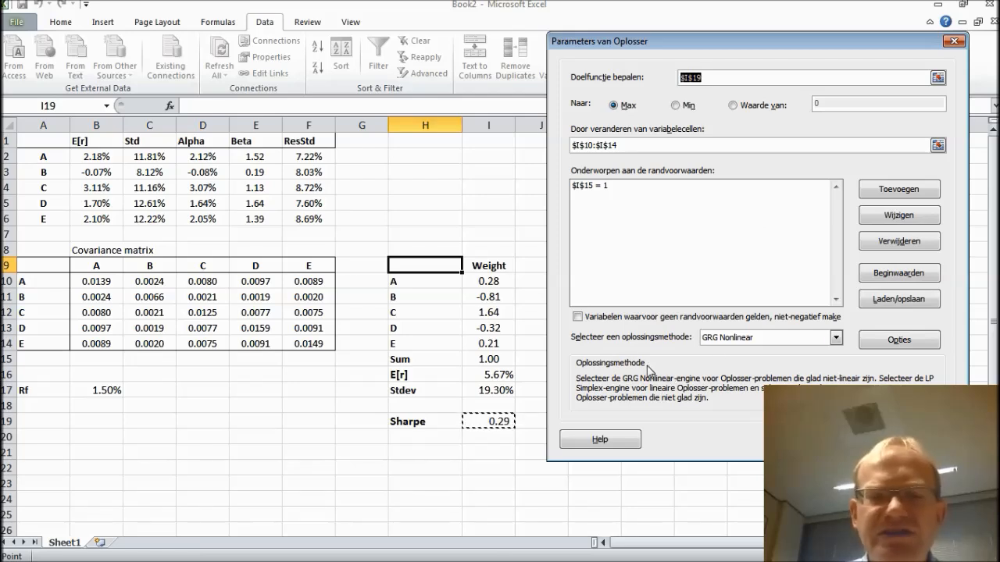
click(578, 317)
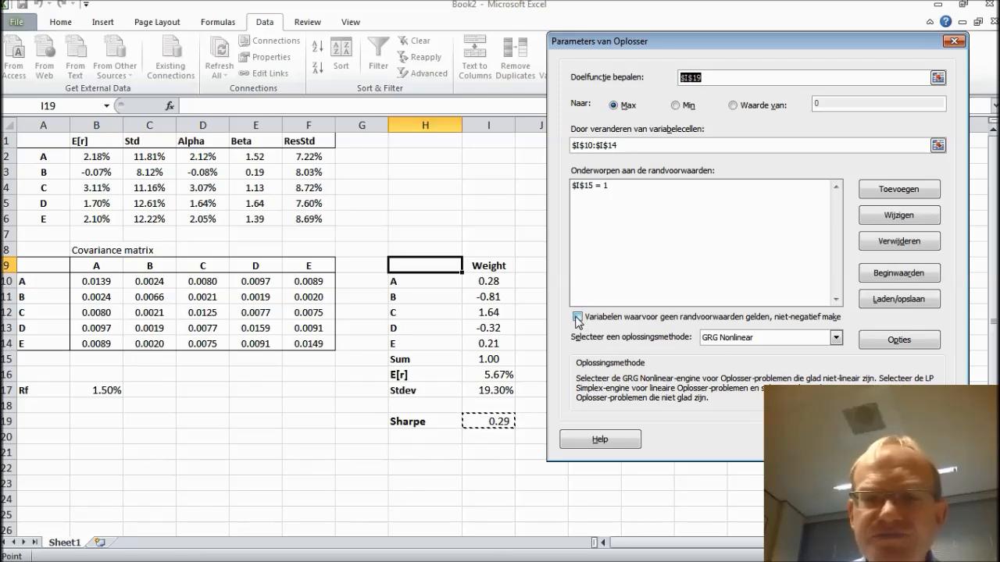
click(578, 317)
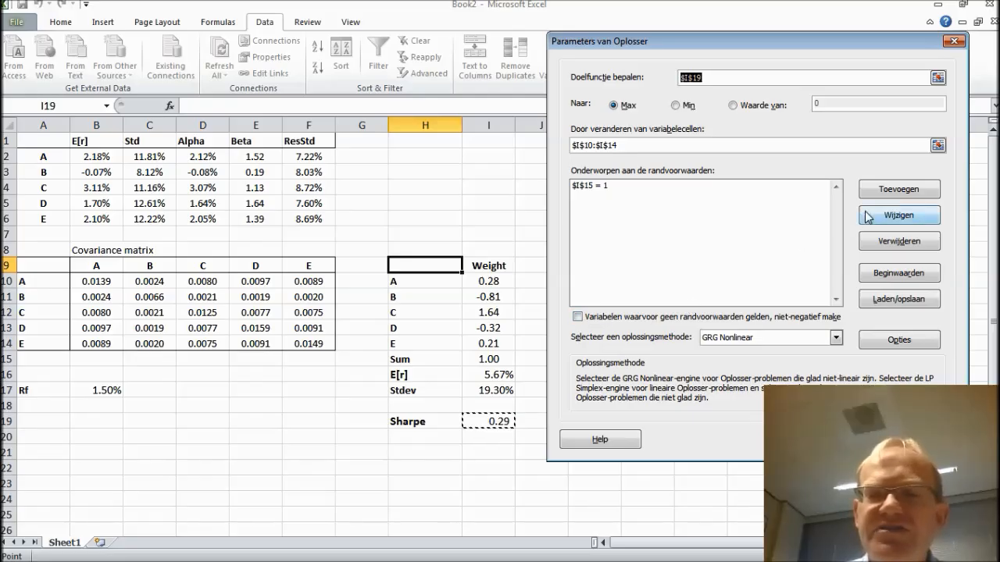
mouse_move(898, 189)
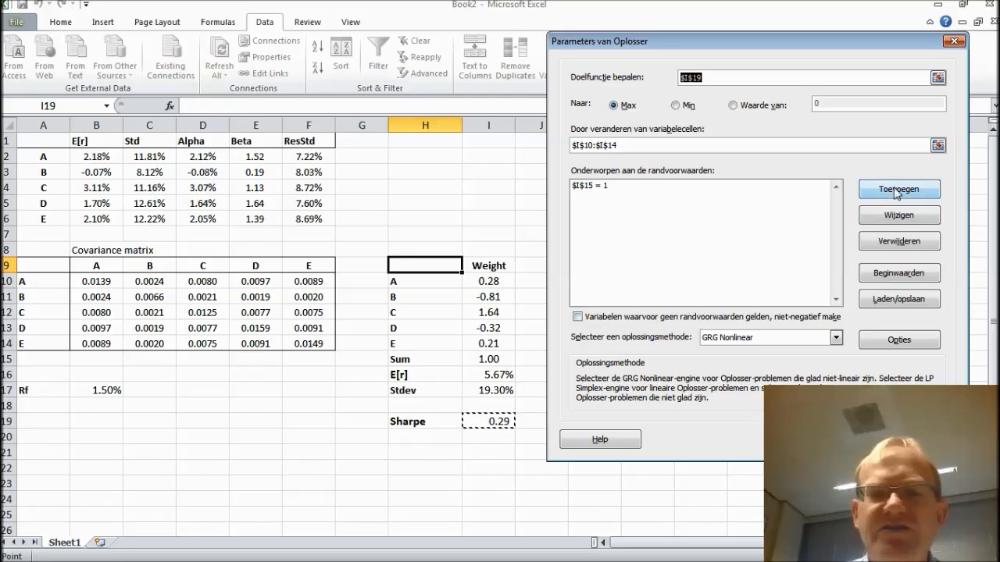
click(898, 189)
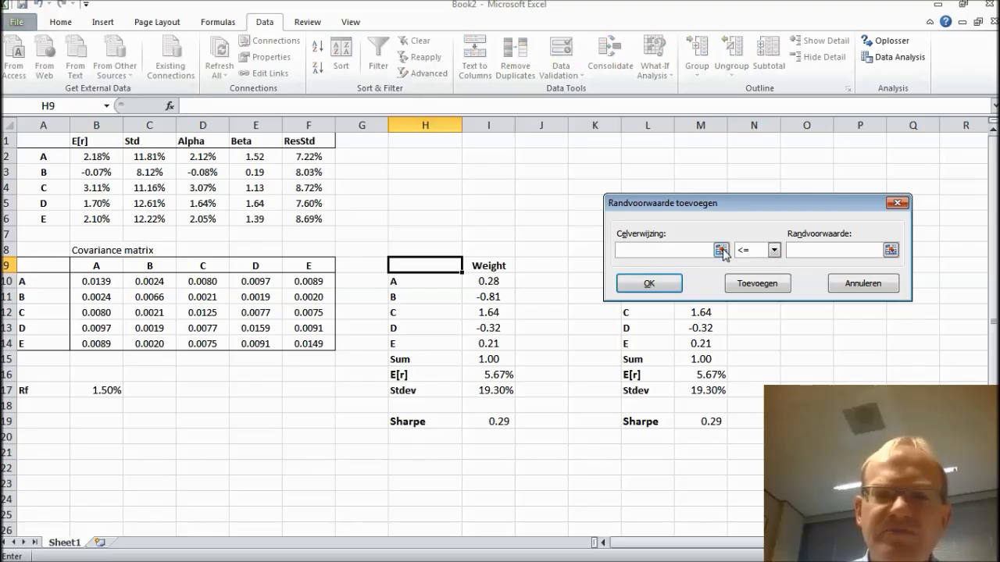
click(720, 250)
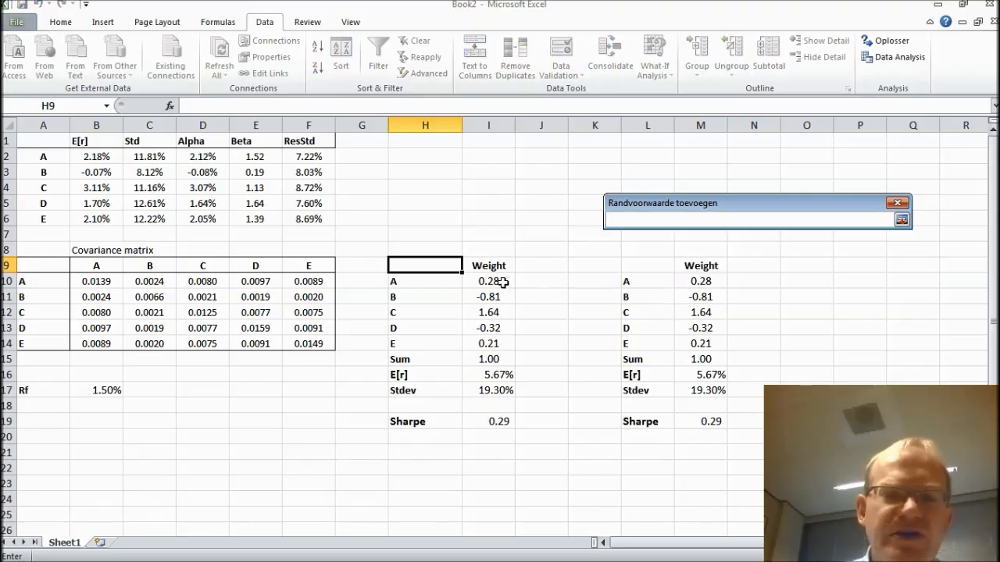
drag(488, 281, 489, 344)
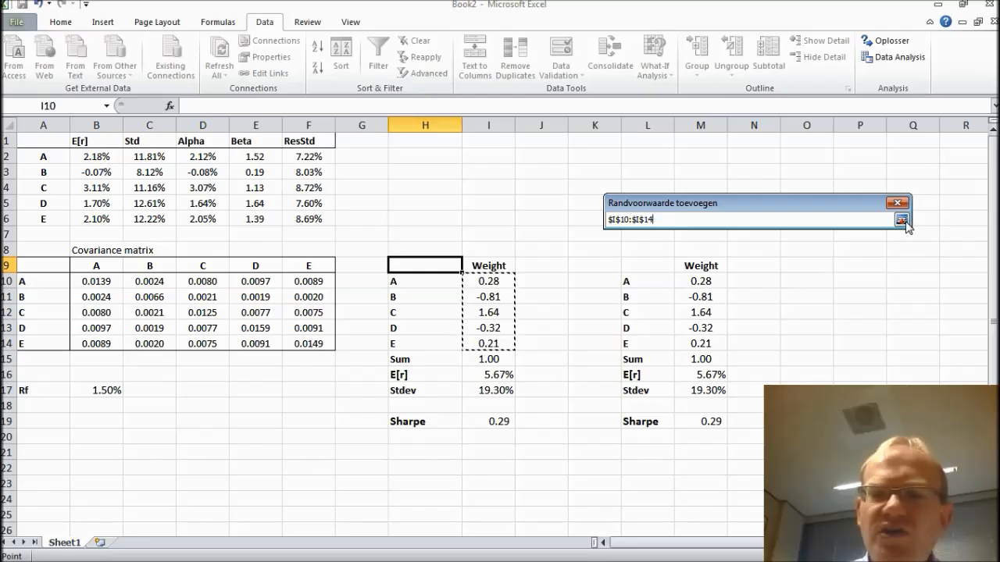
click(773, 250)
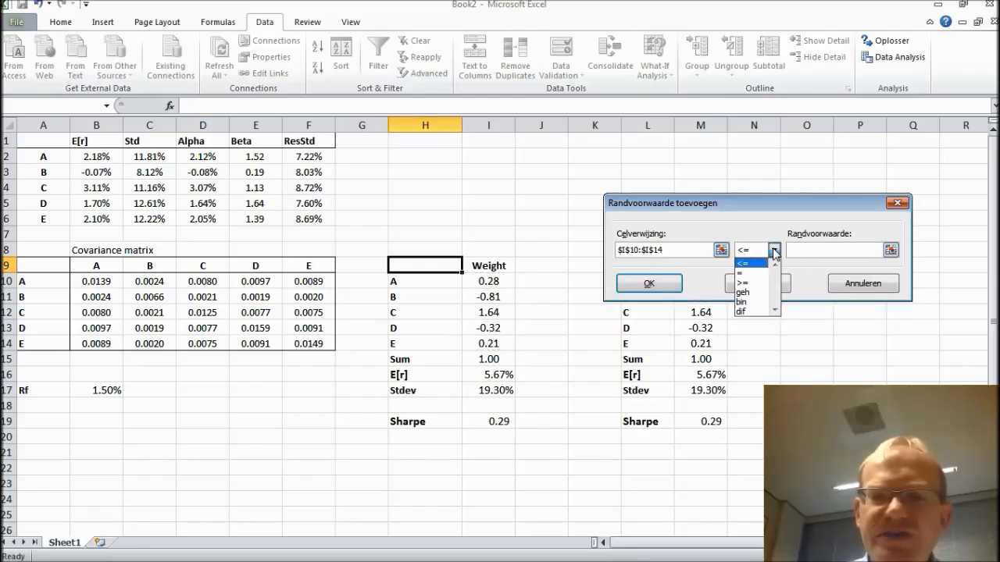
click(742, 281)
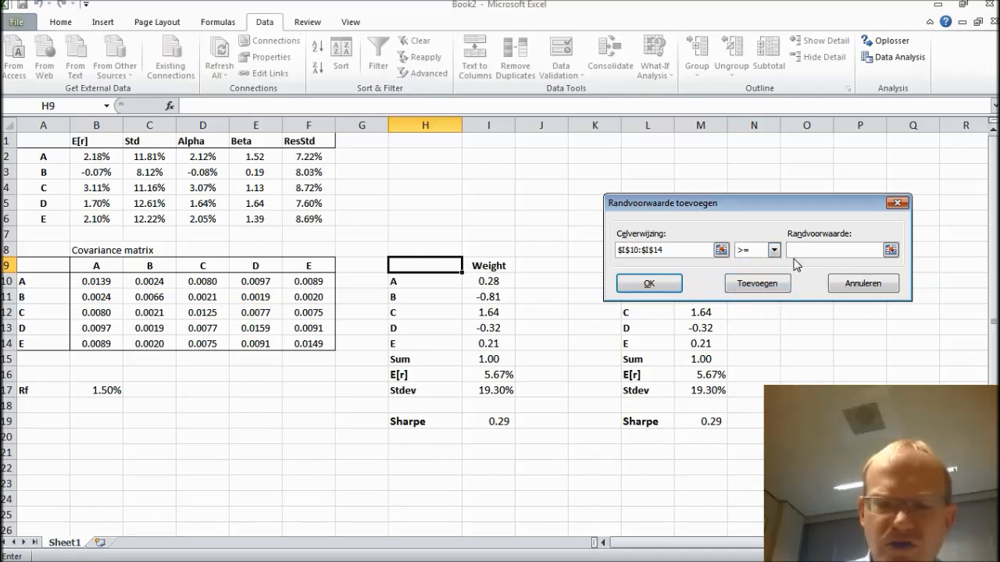
text(0)
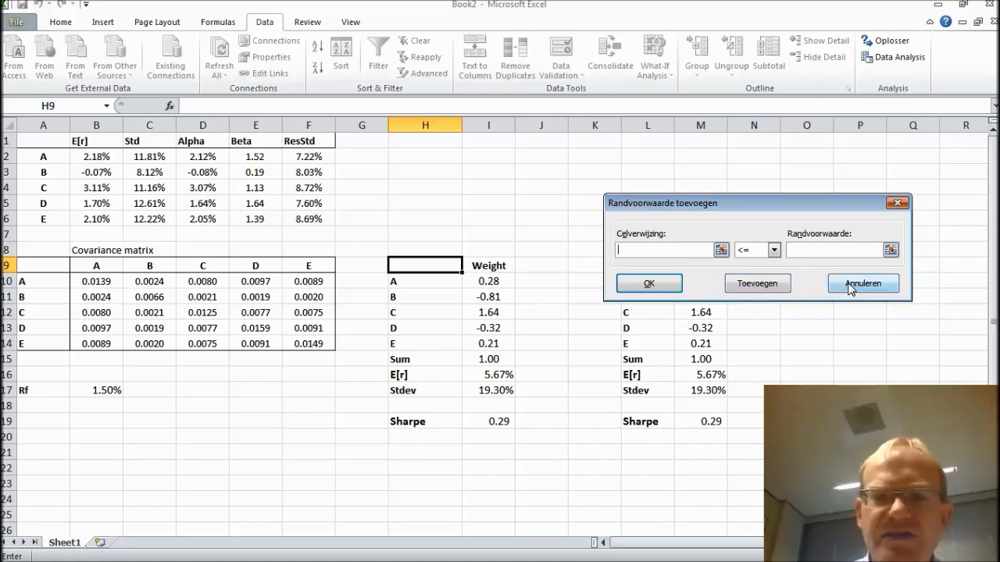
click(862, 283)
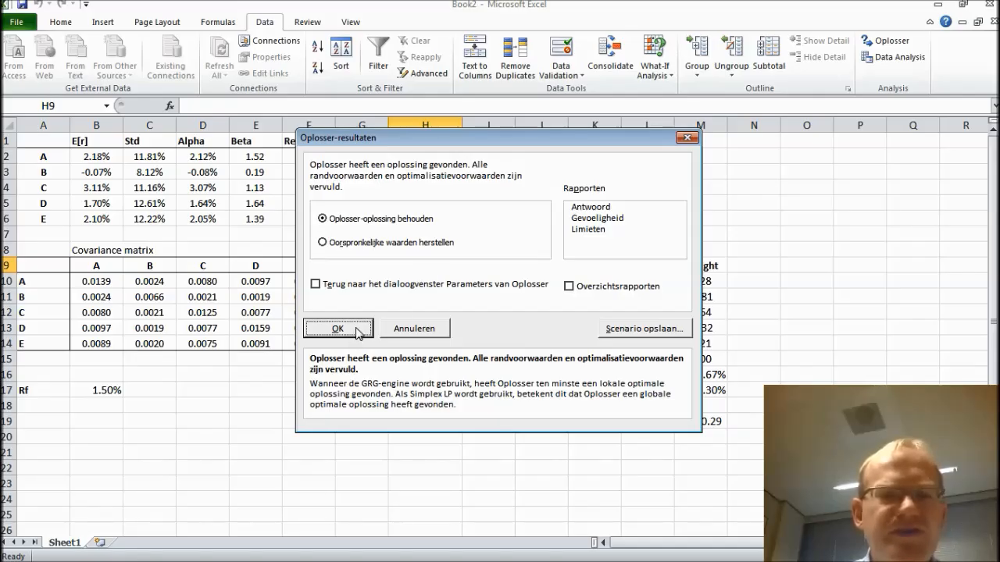
mouse_move(384, 185)
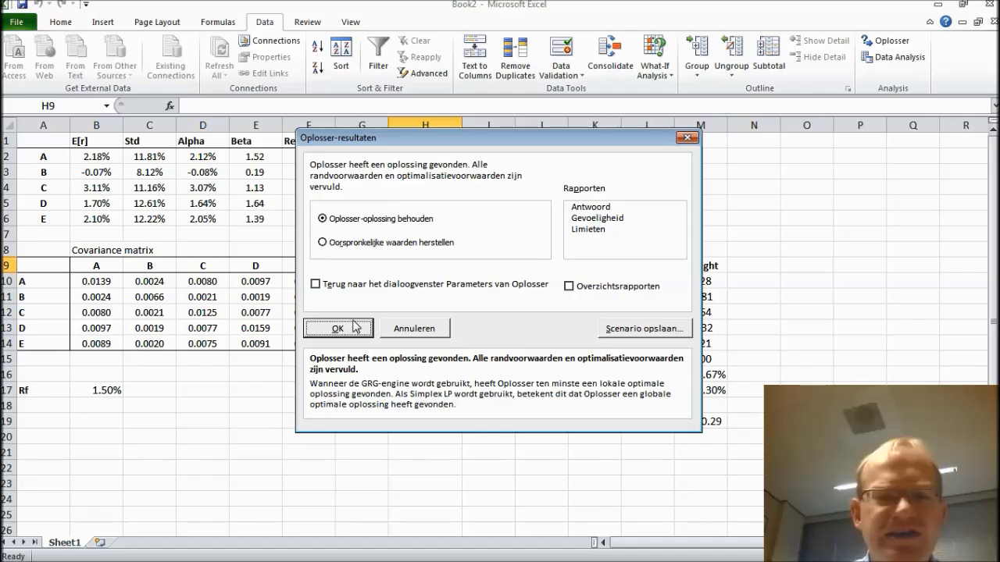
Keep the long-only solution: weights 0.04, 0.00, 0.91, 0.00, 0.06, Sharpe 0.27
click(338, 328)
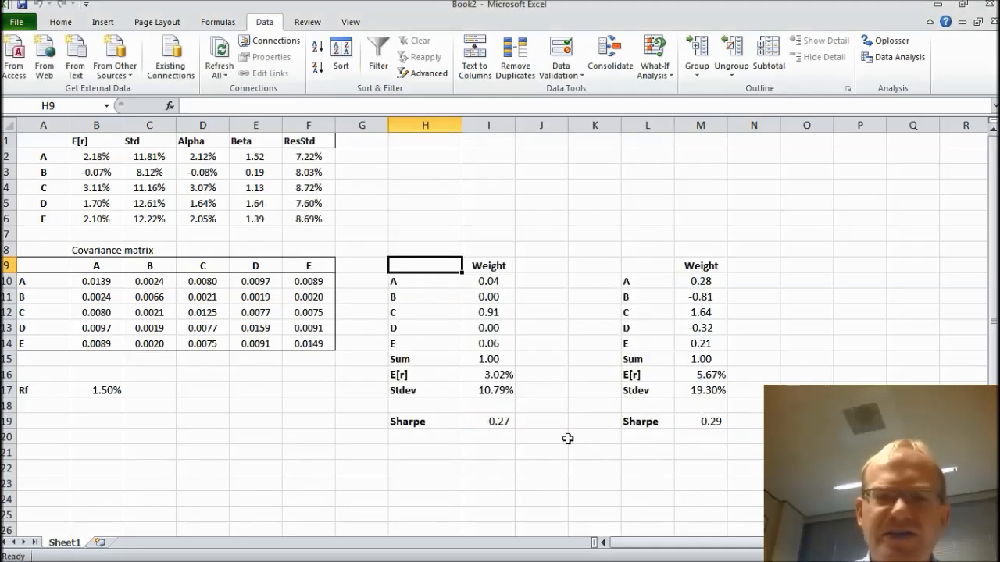
mouse_move(496, 303)
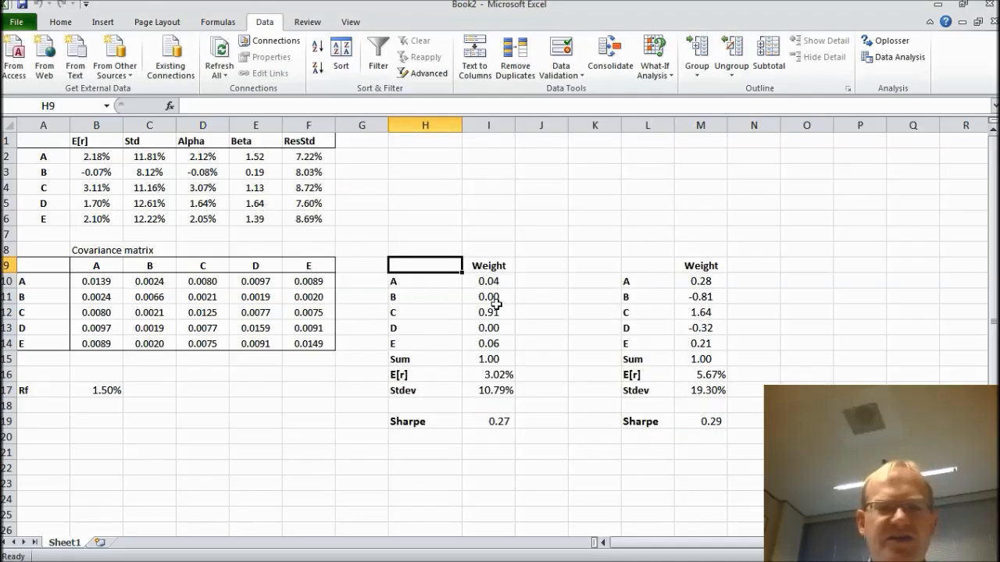
click(541, 344)
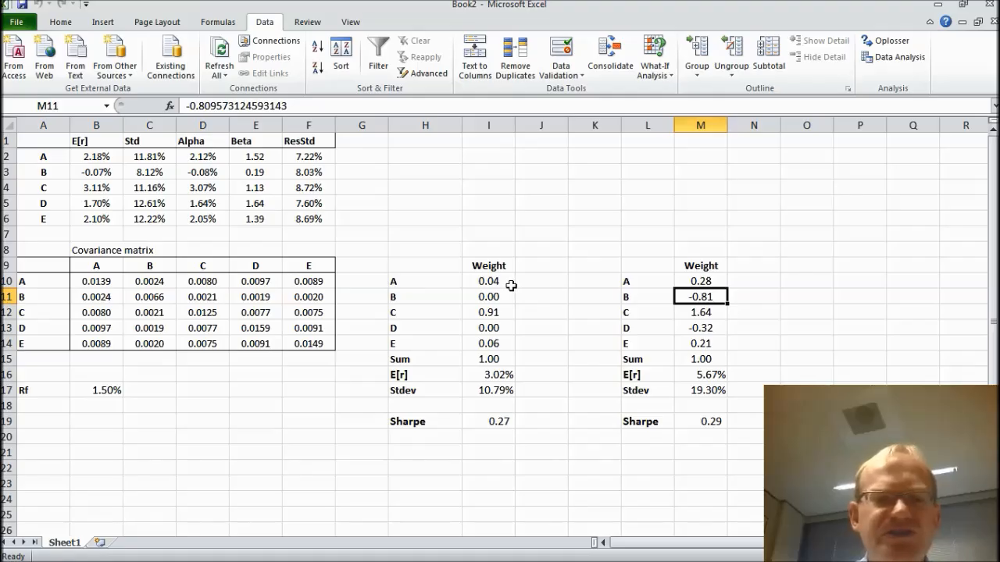
click(489, 297)
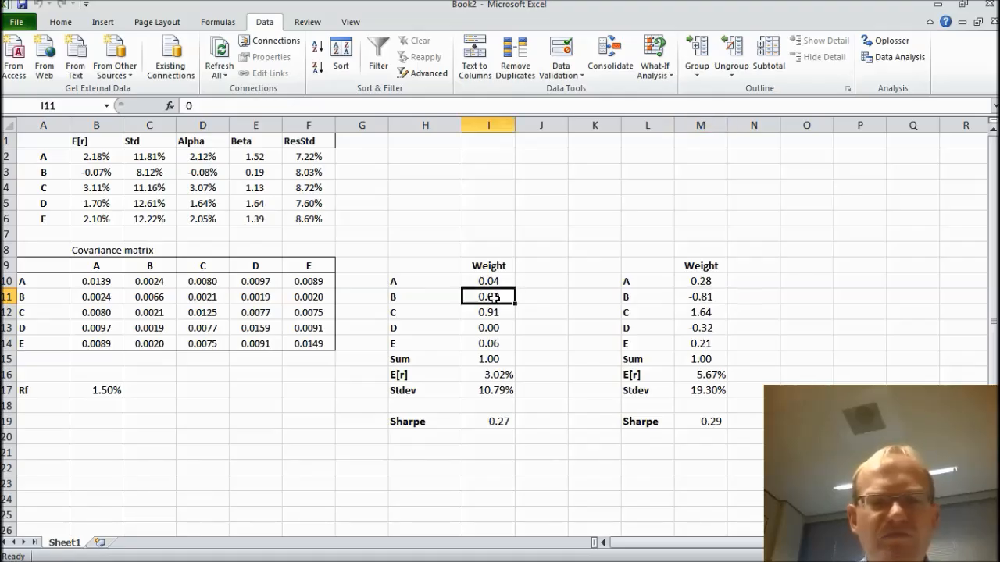
text(0.00)
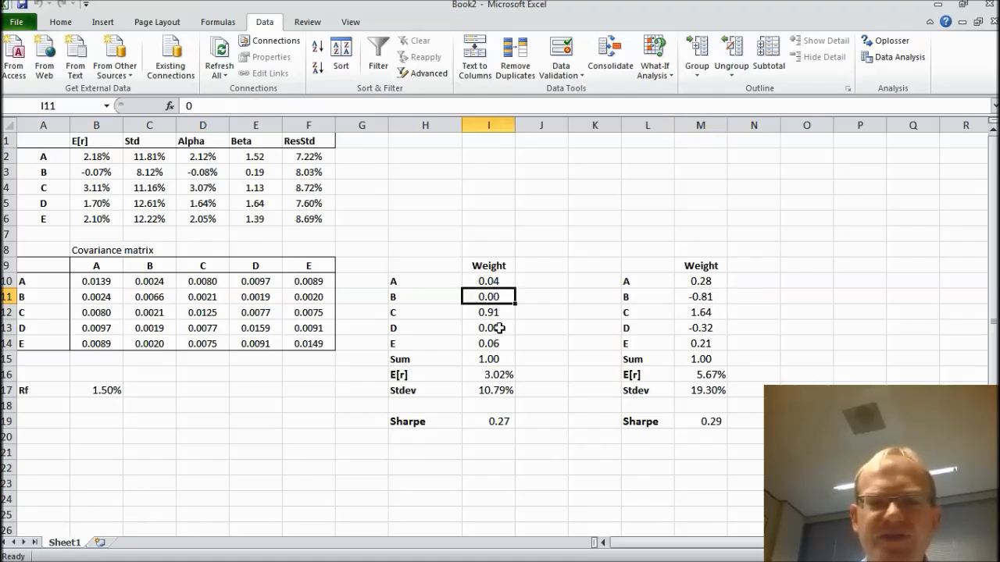
click(489, 328)
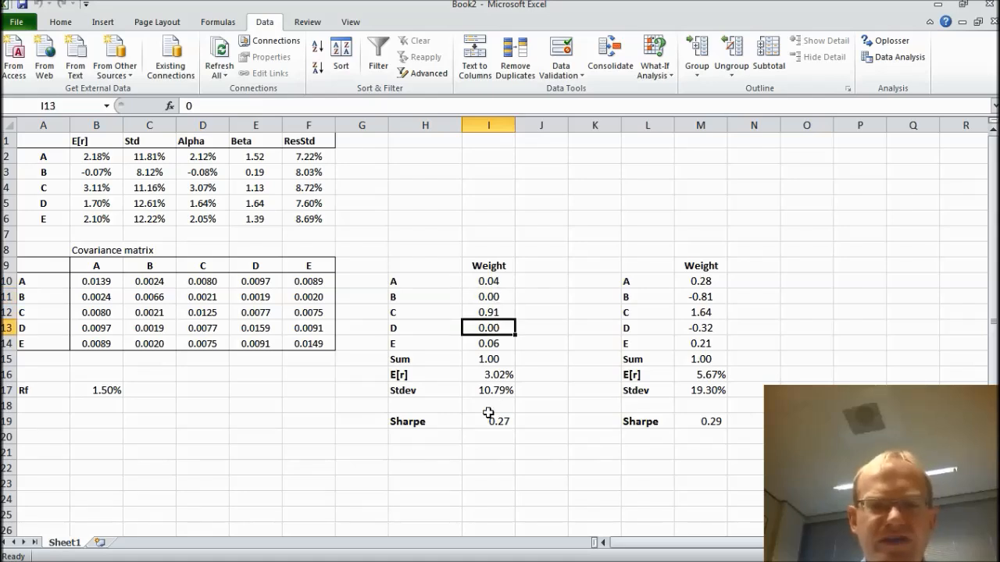
click(488, 436)
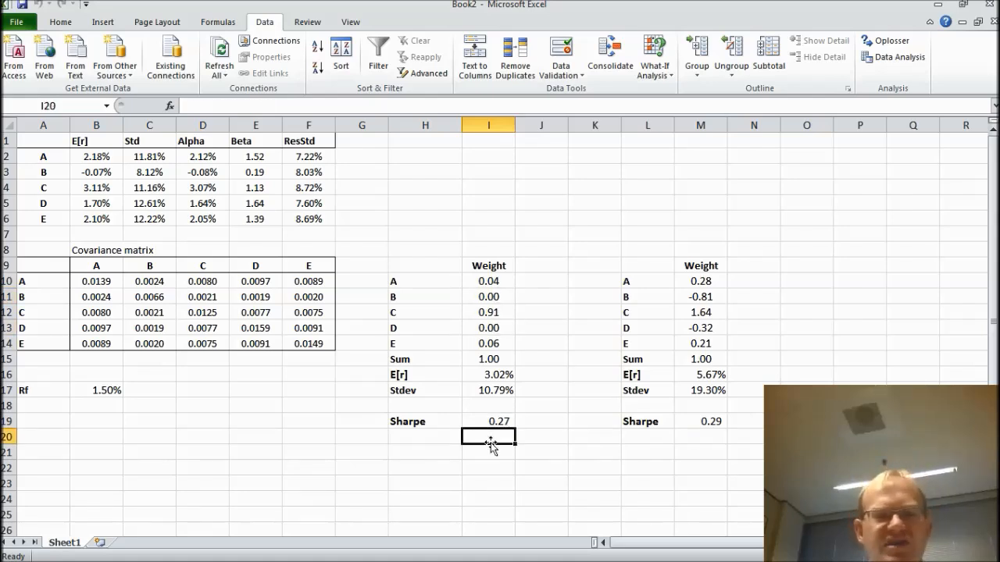